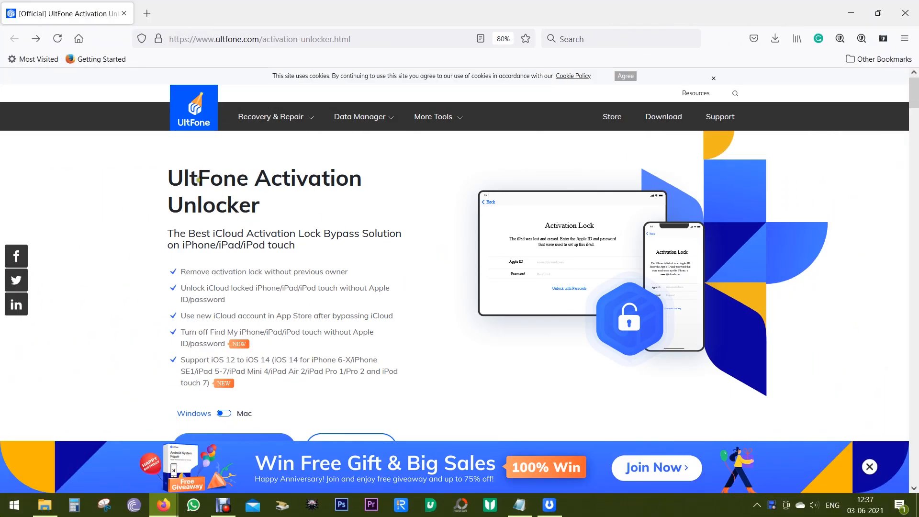
- Highlight the tagline's iPhone, the iOS 12–14 support range, and the new iCloud account feature
double_click(211, 178)
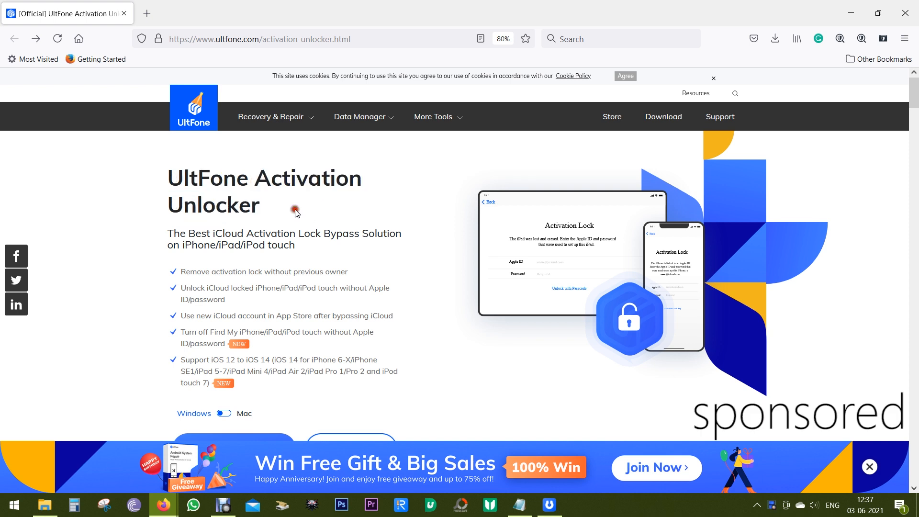
double_click(199, 245)
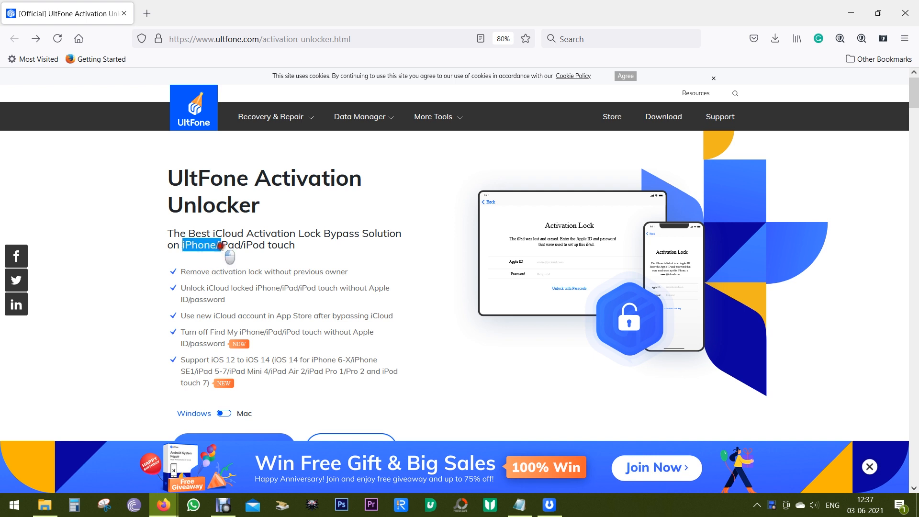
drag(182, 245, 295, 245)
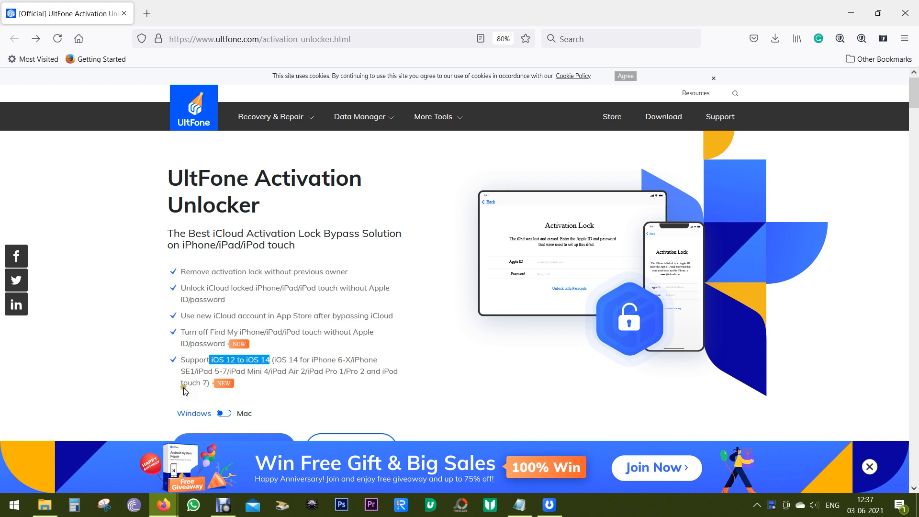
mouse_move(193, 393)
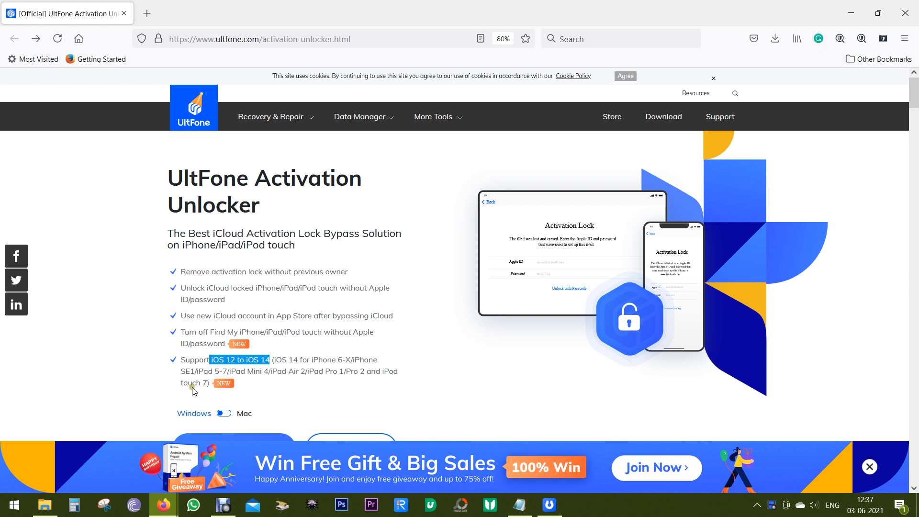
mouse_move(203, 386)
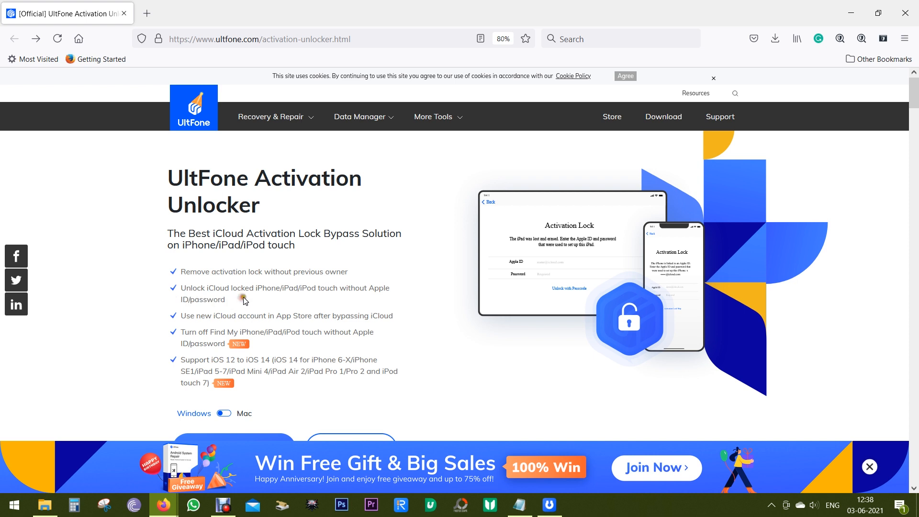
double_click(211, 315)
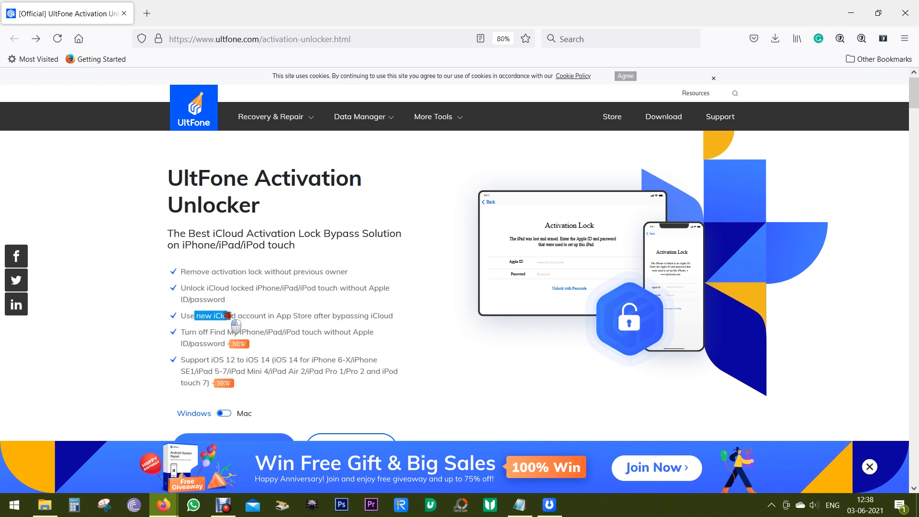
drag(227, 316, 390, 316)
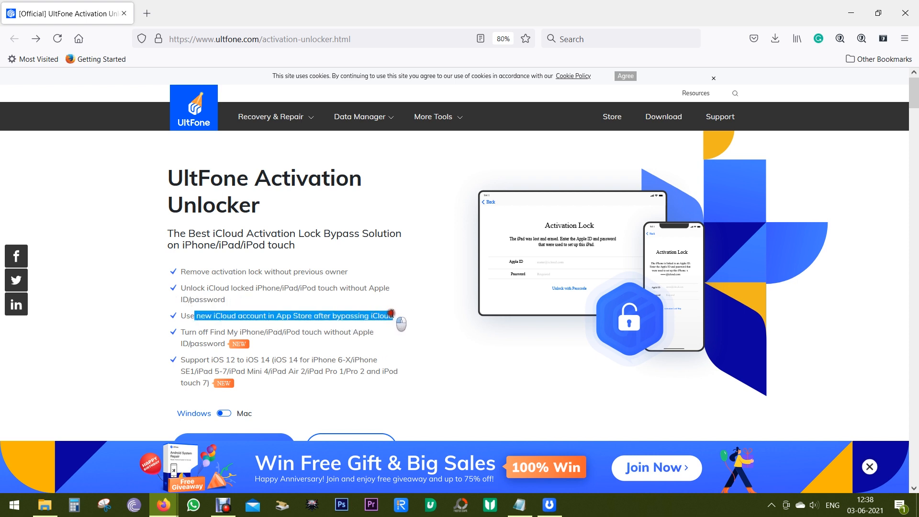
mouse_move(327, 332)
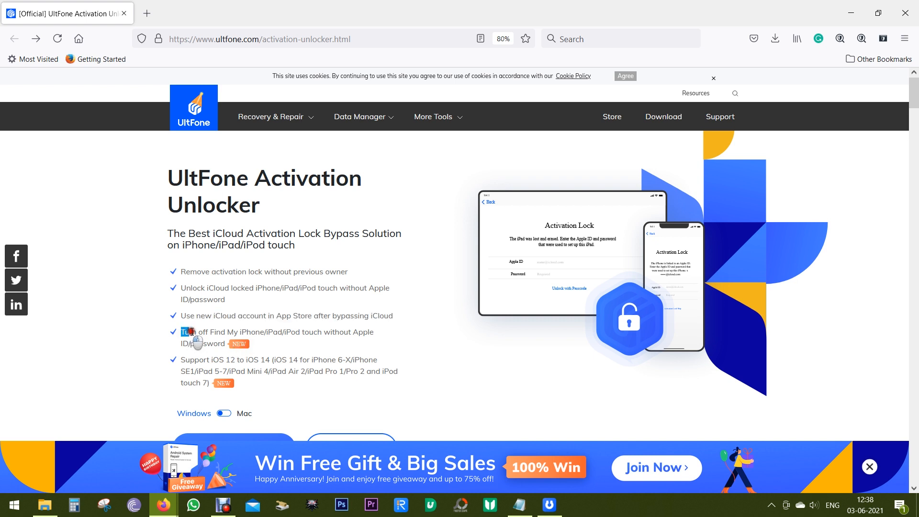
drag(183, 332, 314, 332)
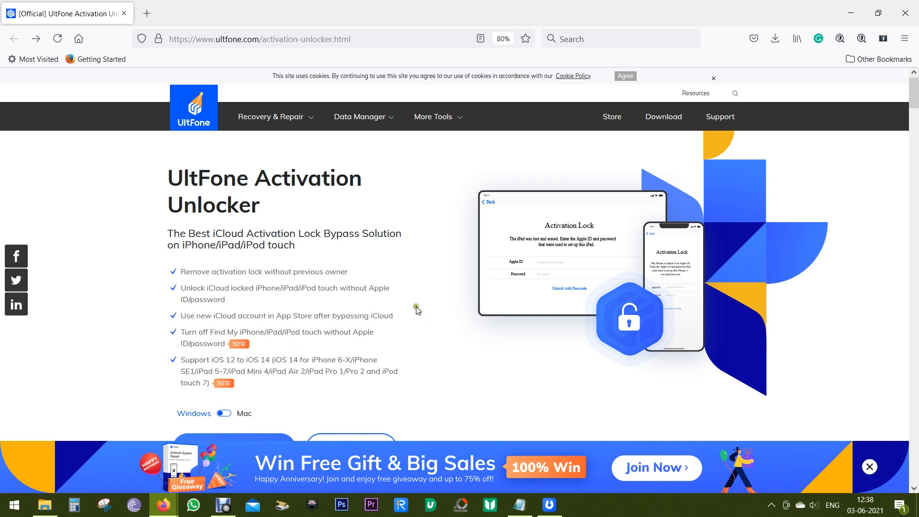
- Switch product details to the Mac version and highlight that activation lock is on by default
scroll(down, 3)
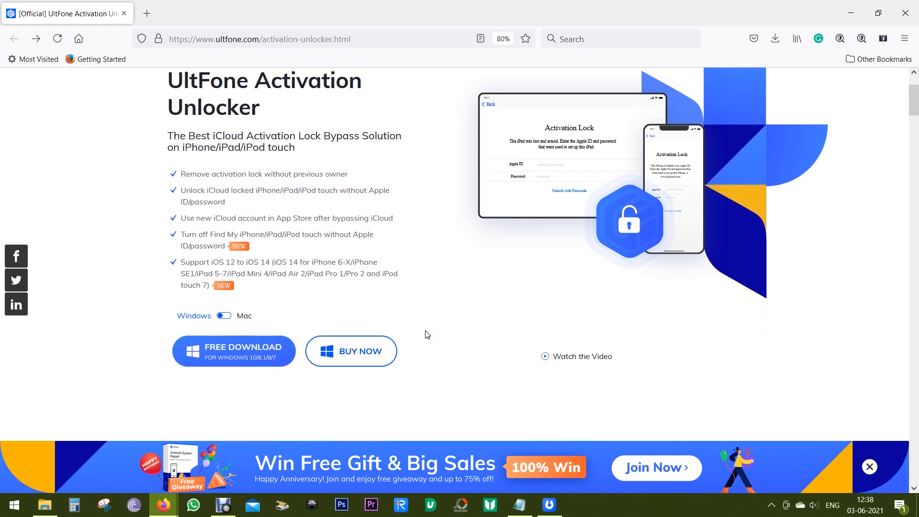
scroll(down, 3)
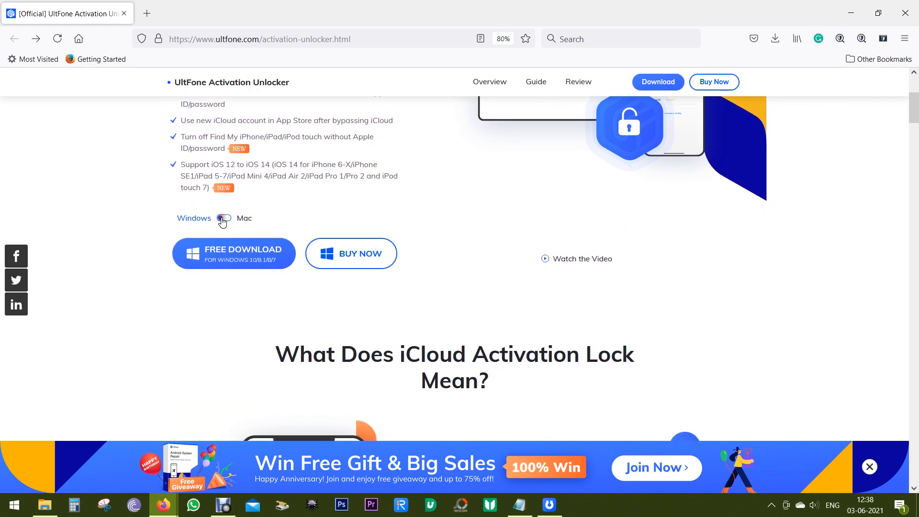
click(224, 218)
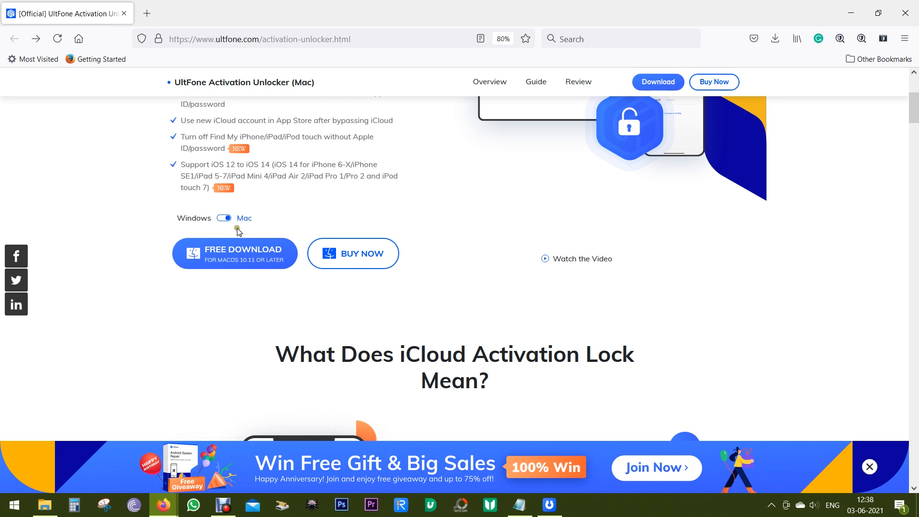
scroll(down, 3)
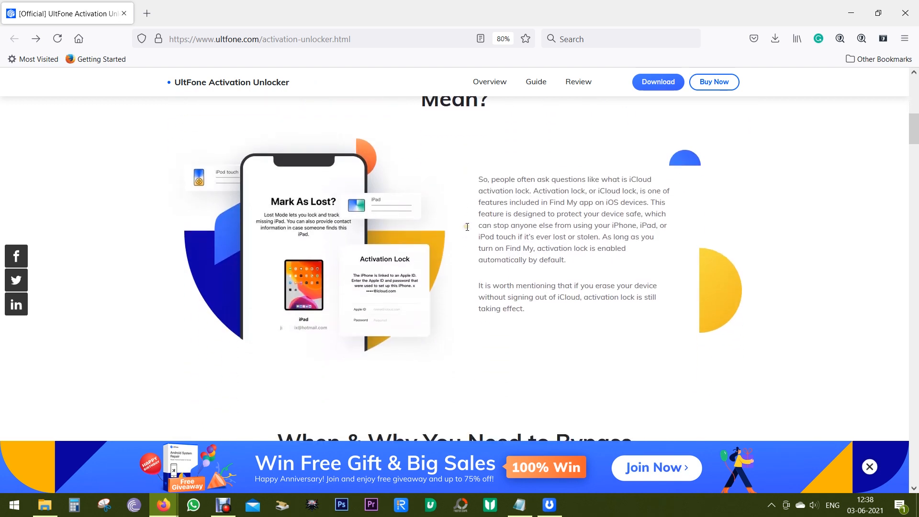
scroll(down, 3)
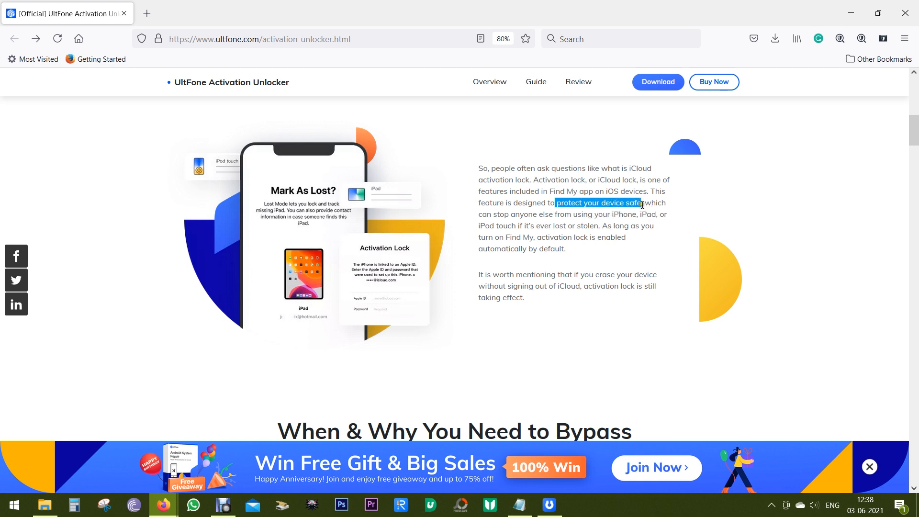
mouse_move(577, 228)
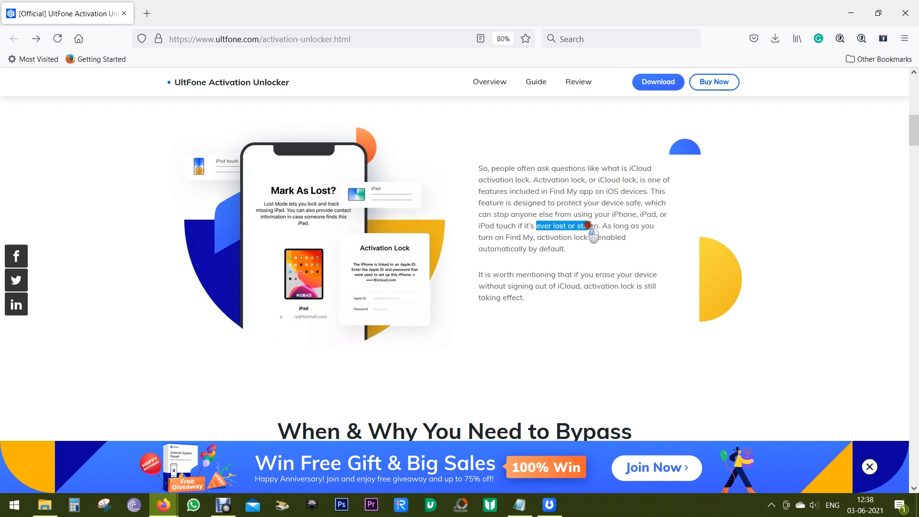
drag(583, 225, 598, 225)
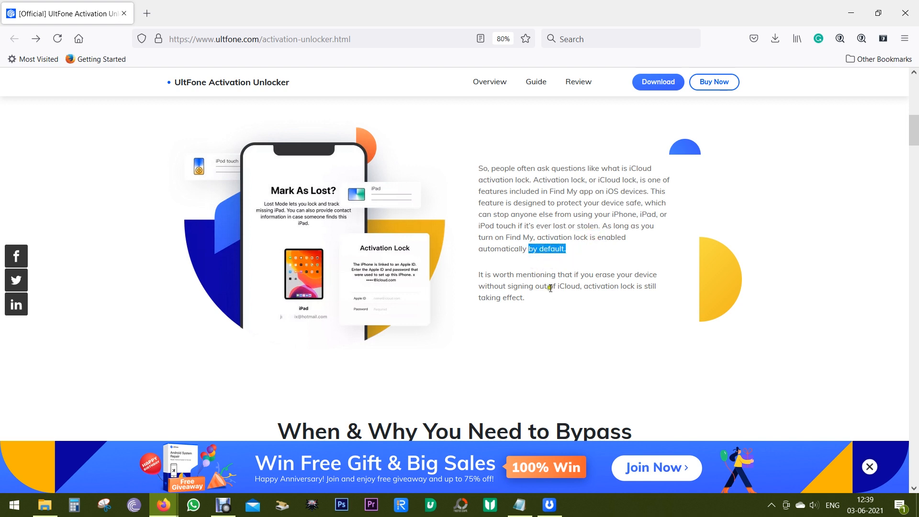
mouse_move(554, 300)
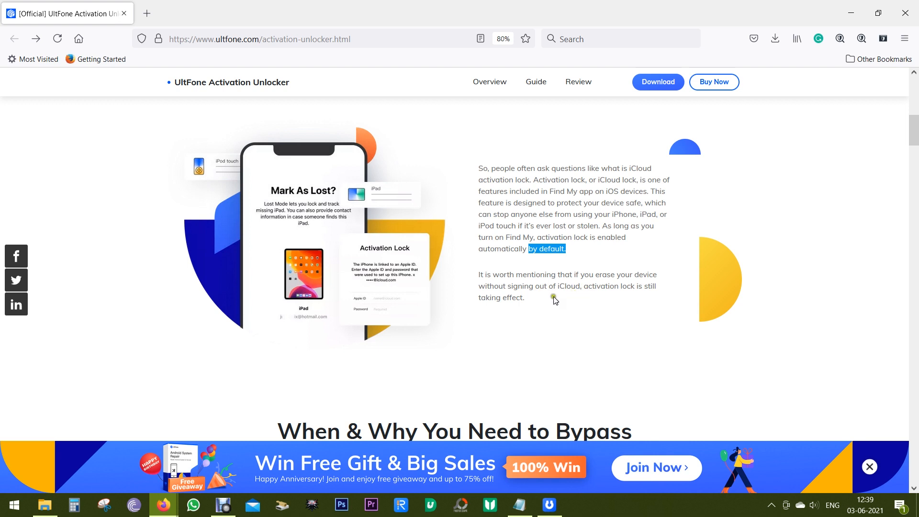
mouse_move(580, 300)
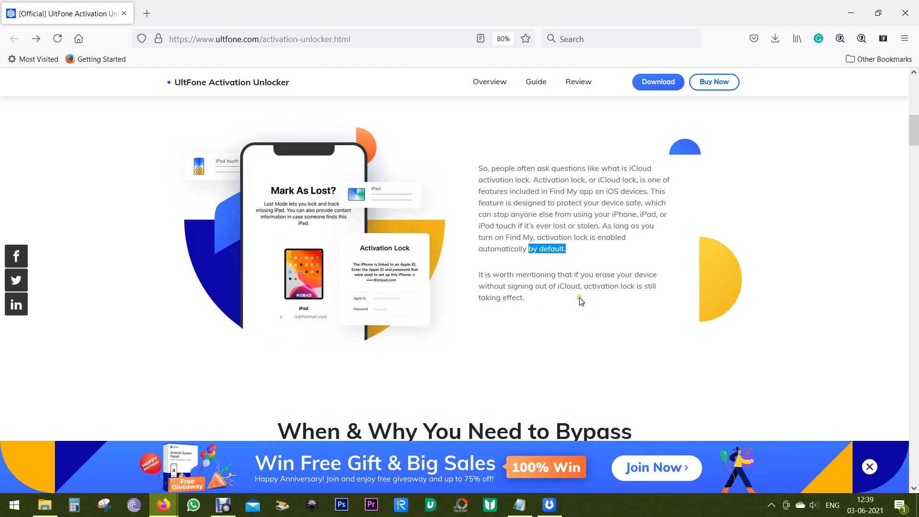
- Read down to the Activation Lock illustration, highlighting 'password' in the intro
scroll(down, 3)
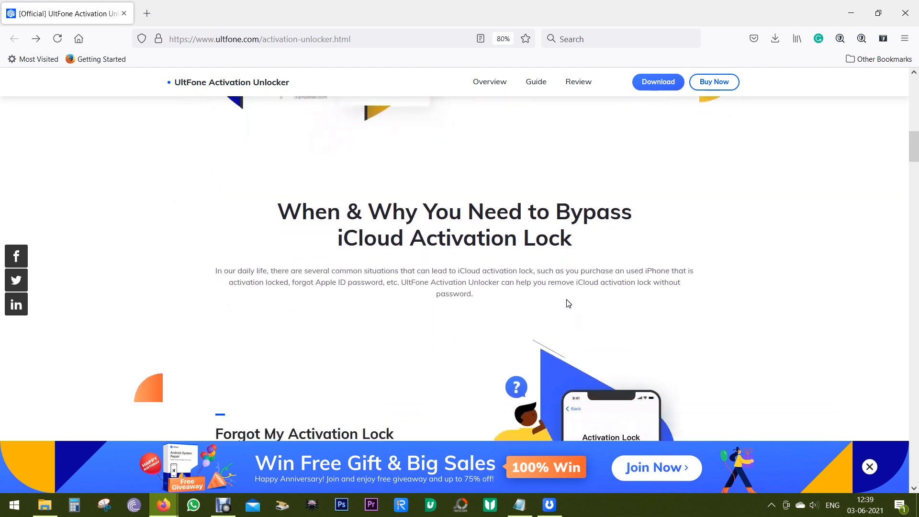
scroll(down, 3)
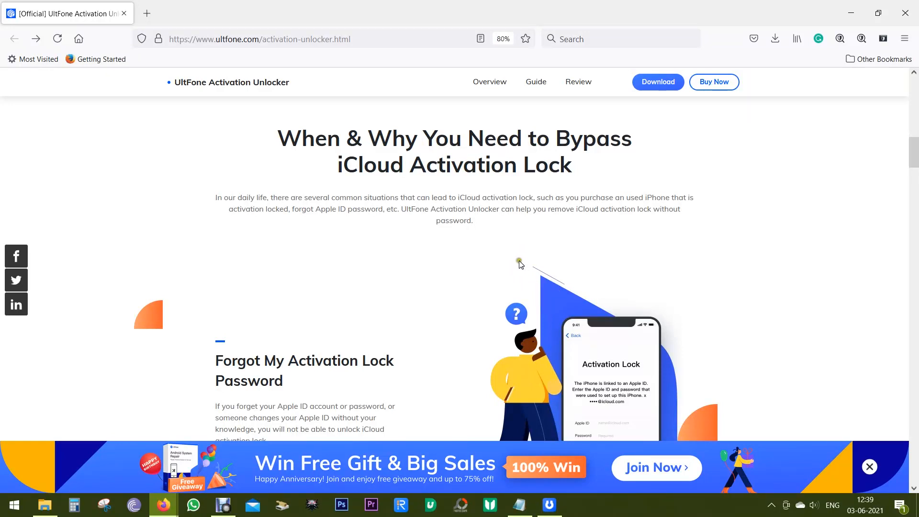
mouse_move(535, 244)
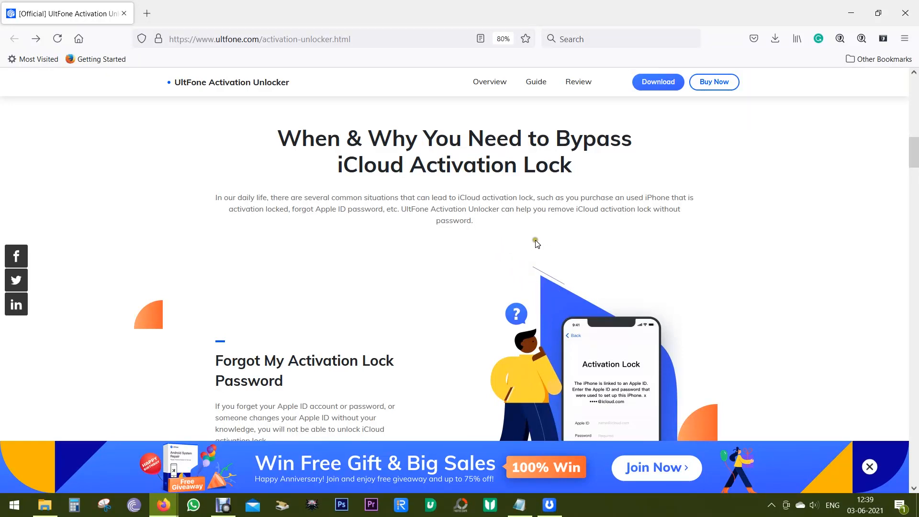
mouse_move(517, 235)
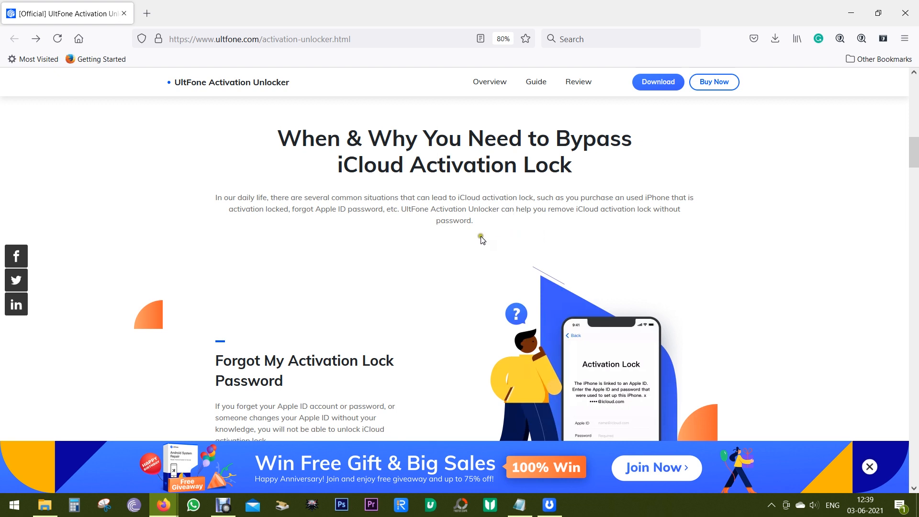
double_click(448, 221)
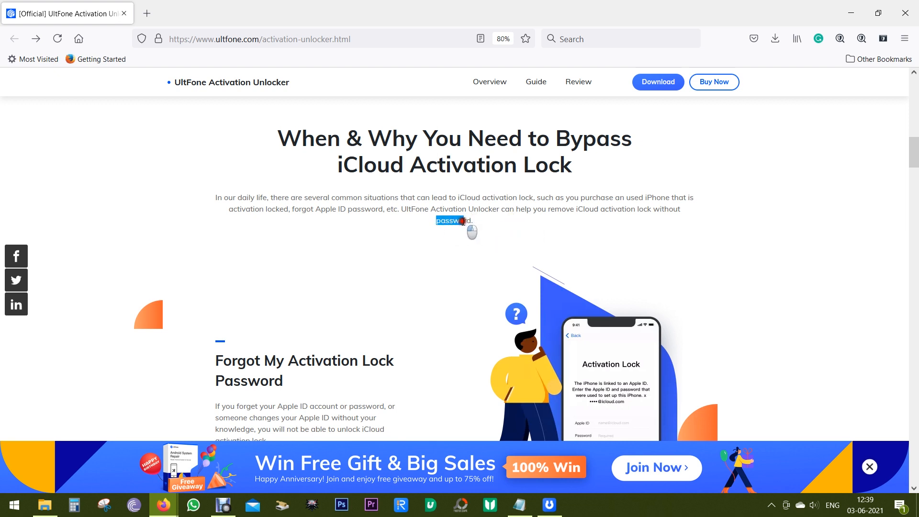
scroll(down, 3)
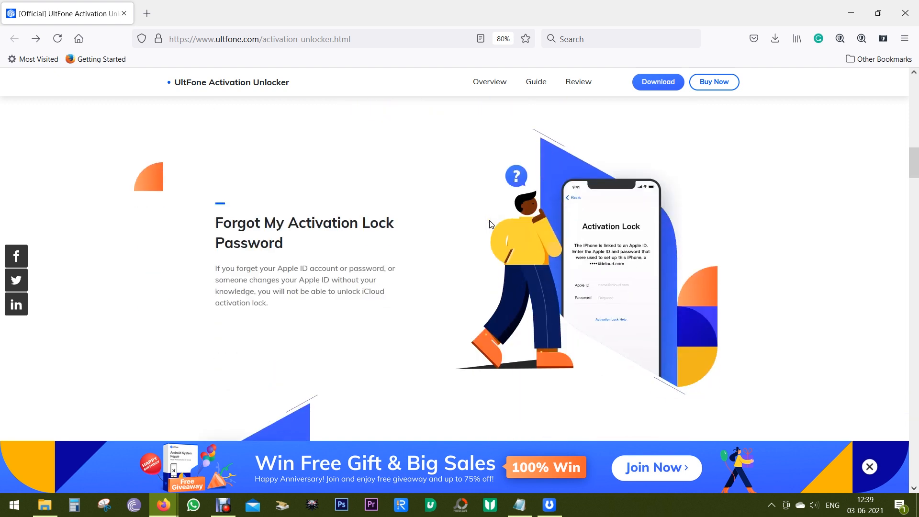
scroll(down, 3)
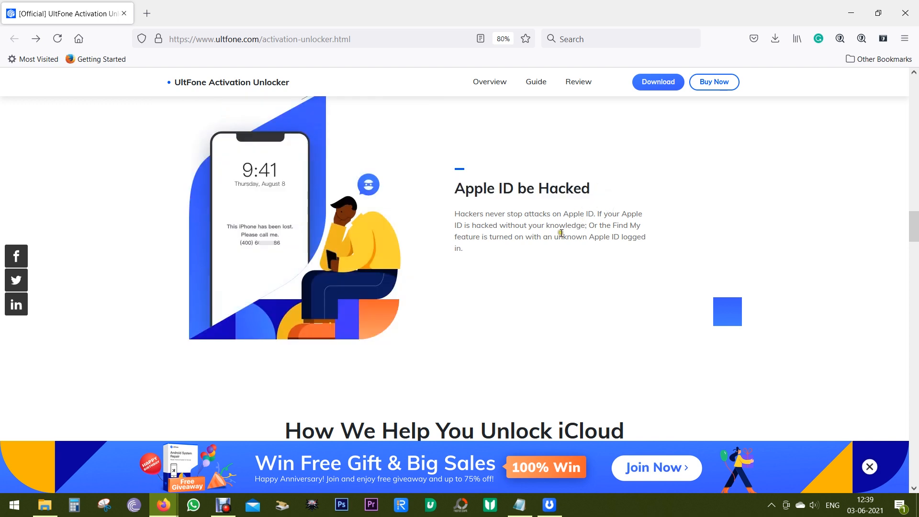
scroll(down, 3)
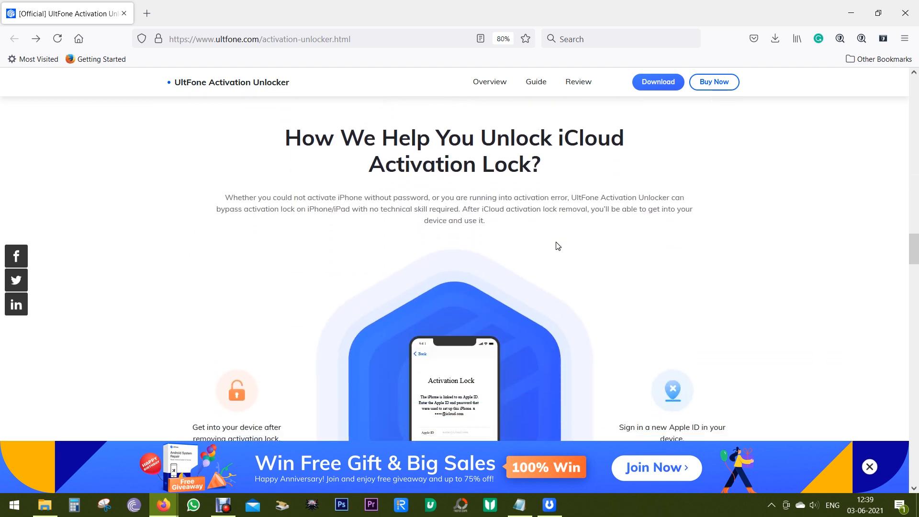
scroll(down, 3)
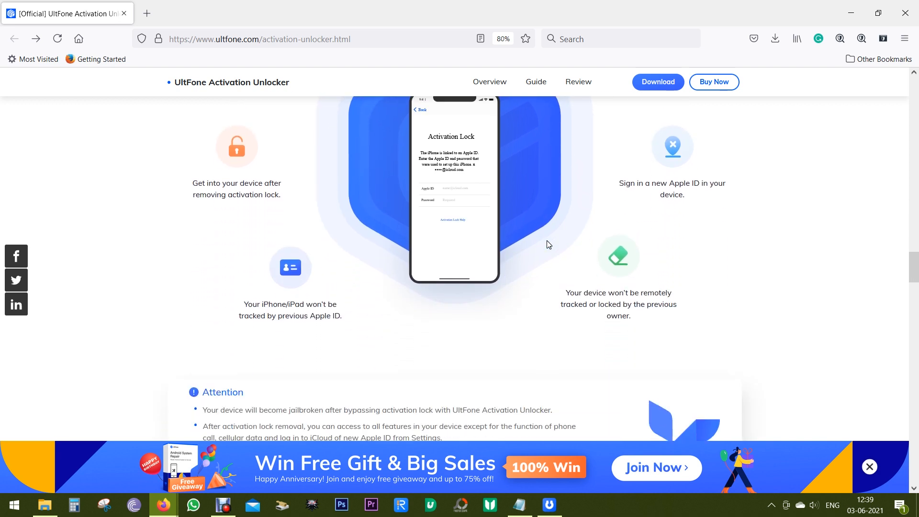
scroll(down, 3)
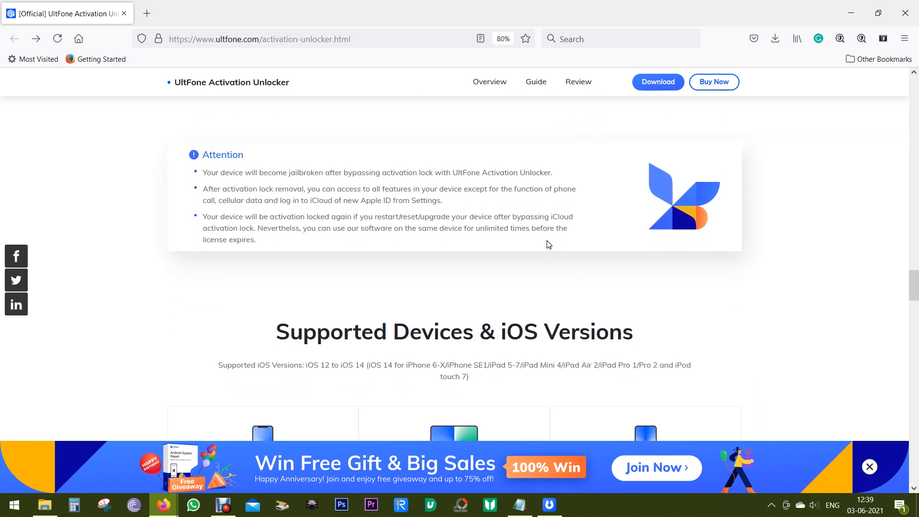
scroll(up, 3)
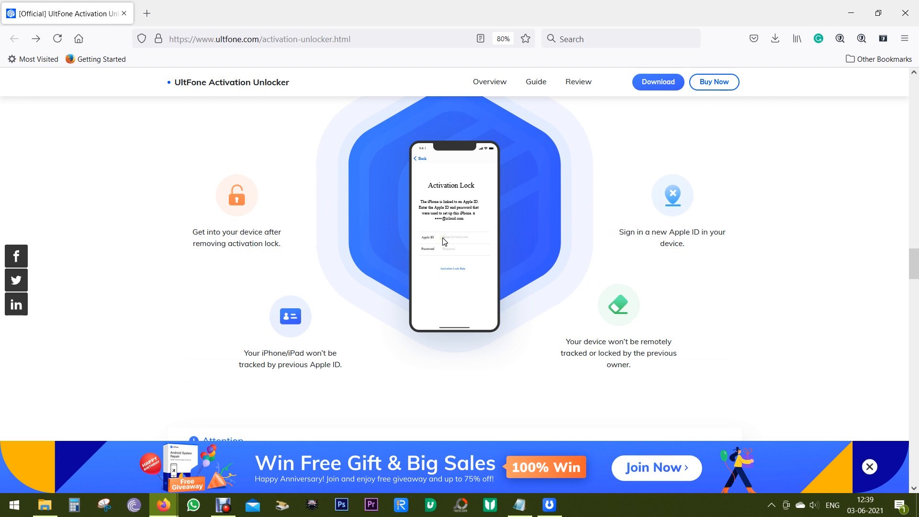
- Select passages of the Attention notes about jailbreaking and phone calls
scroll(down, 3)
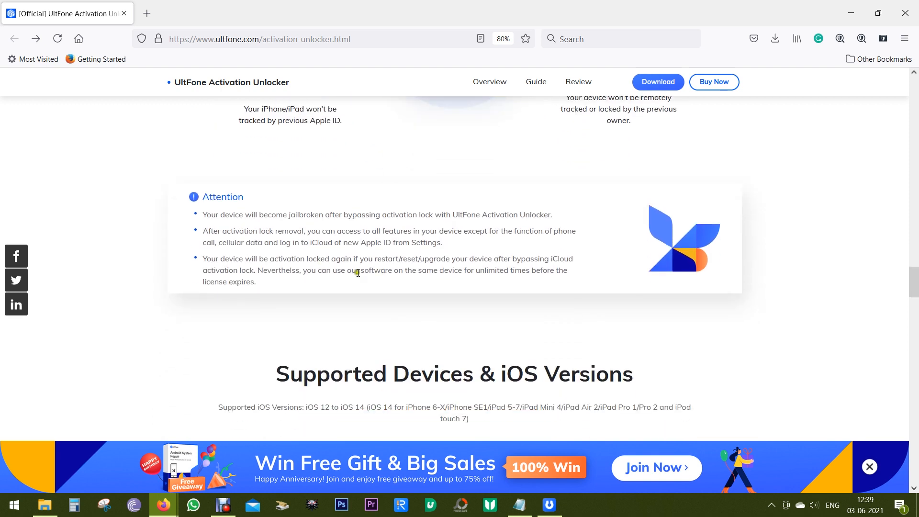
mouse_move(300, 227)
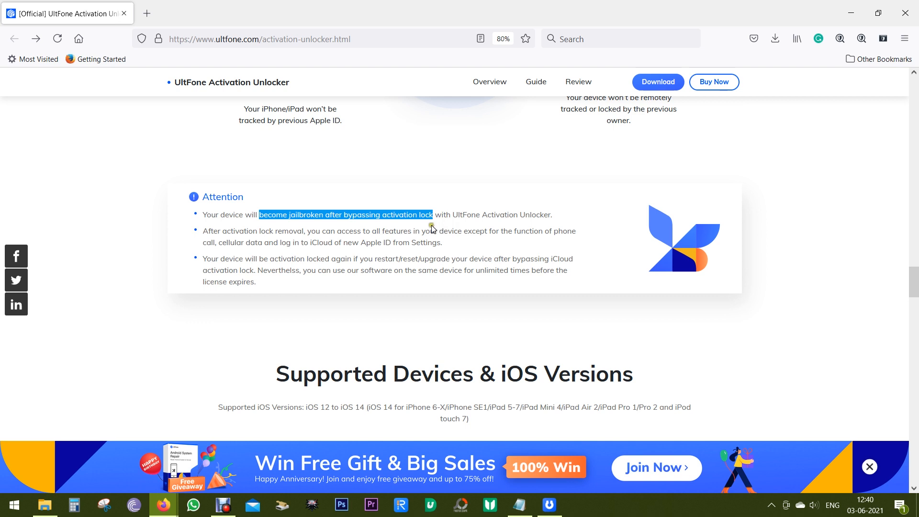
click(426, 229)
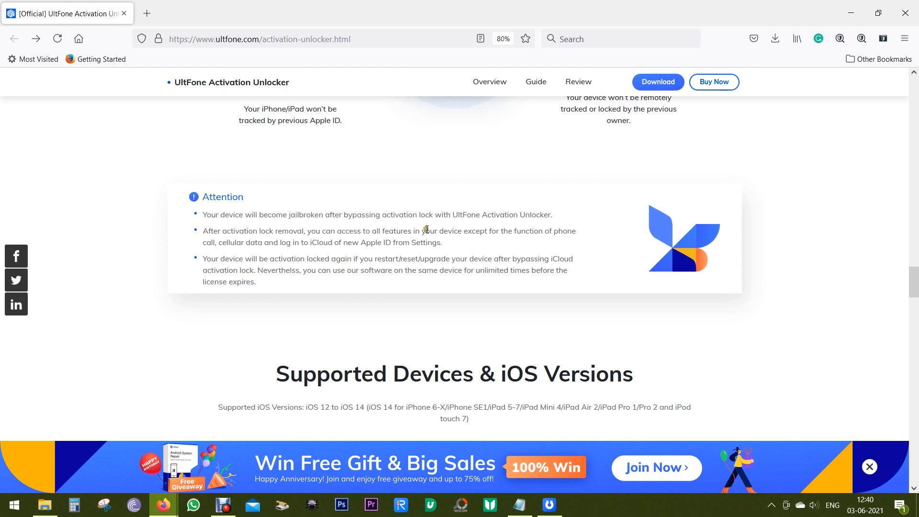
double_click(376, 230)
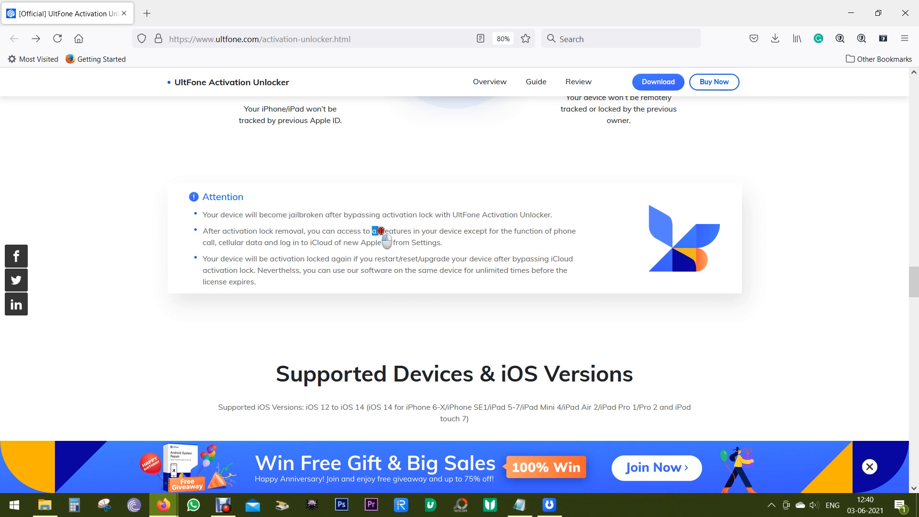
drag(373, 231, 576, 231)
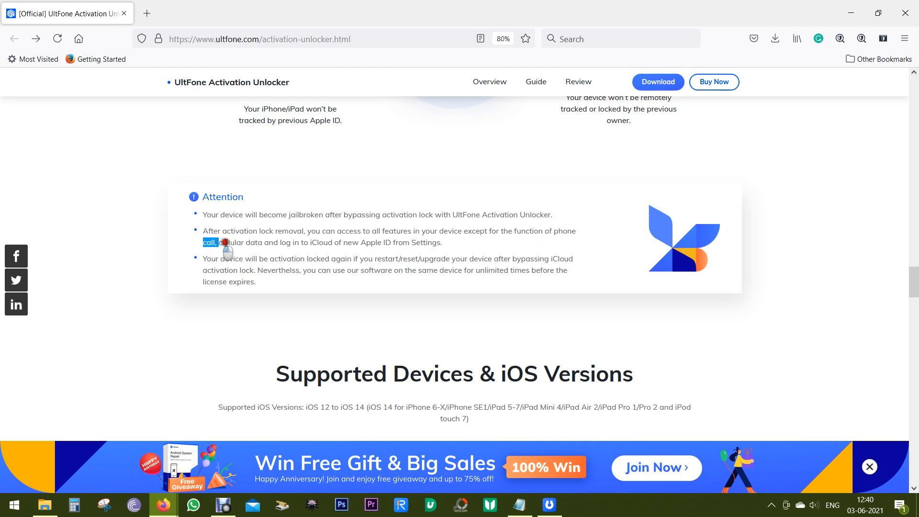
drag(210, 243, 415, 242)
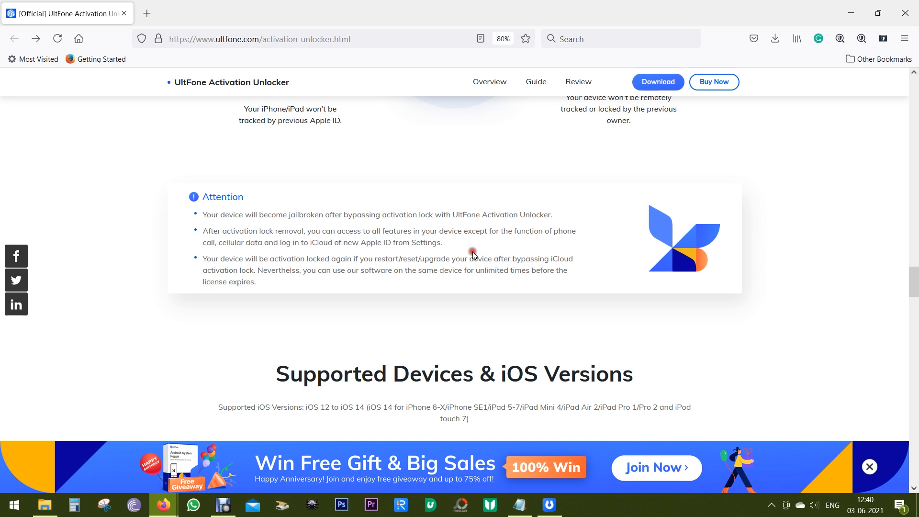
- Mark, then clear, the warning about relocking after restart, reset or upgrade
scroll(down, 3)
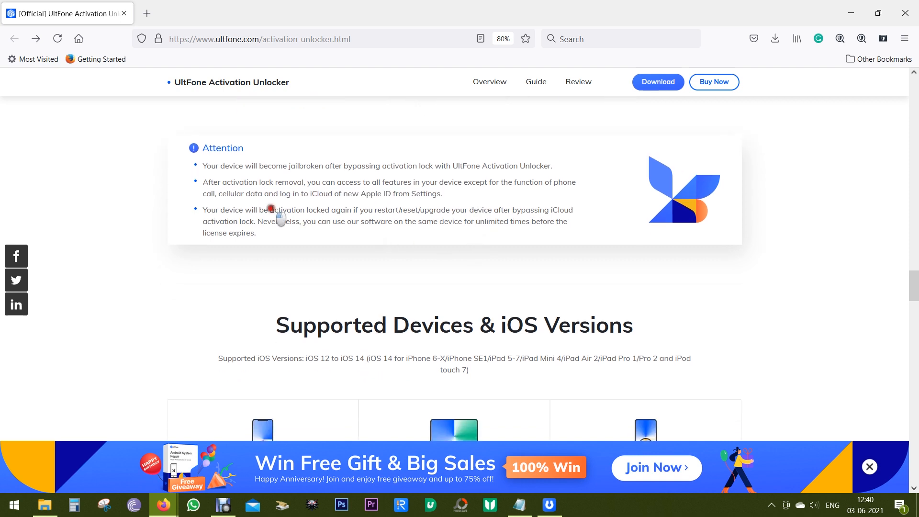
drag(270, 209, 396, 209)
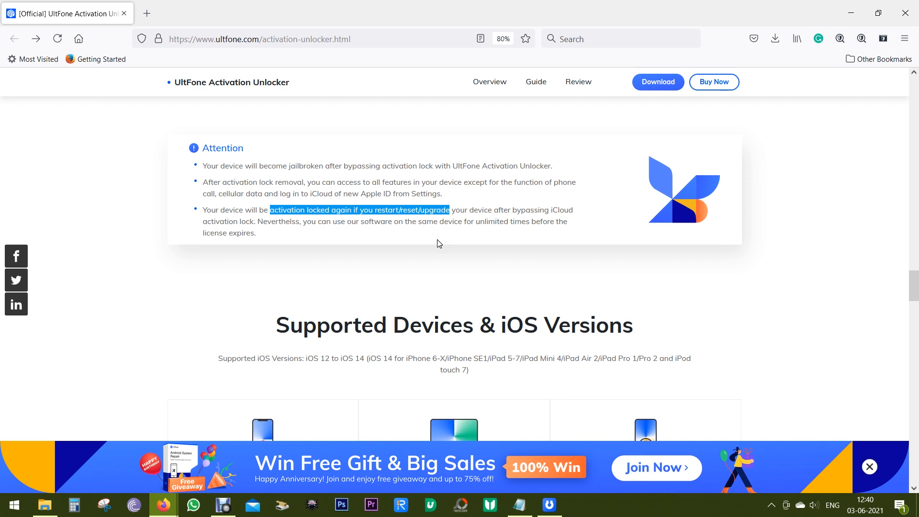
click(344, 239)
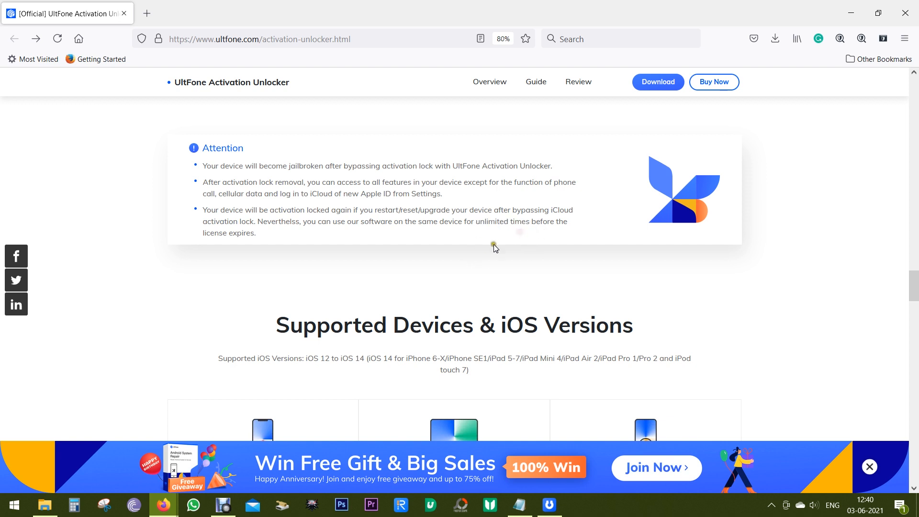
scroll(down, 3)
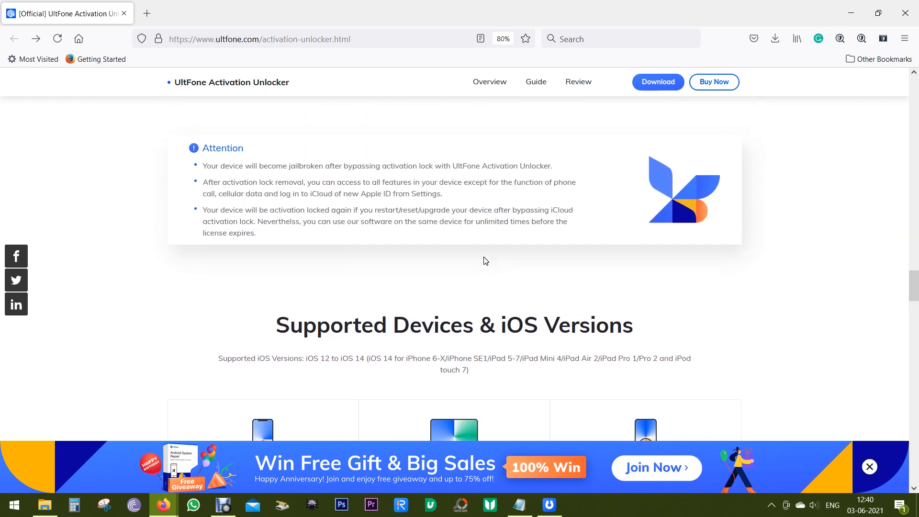
scroll(up, 3)
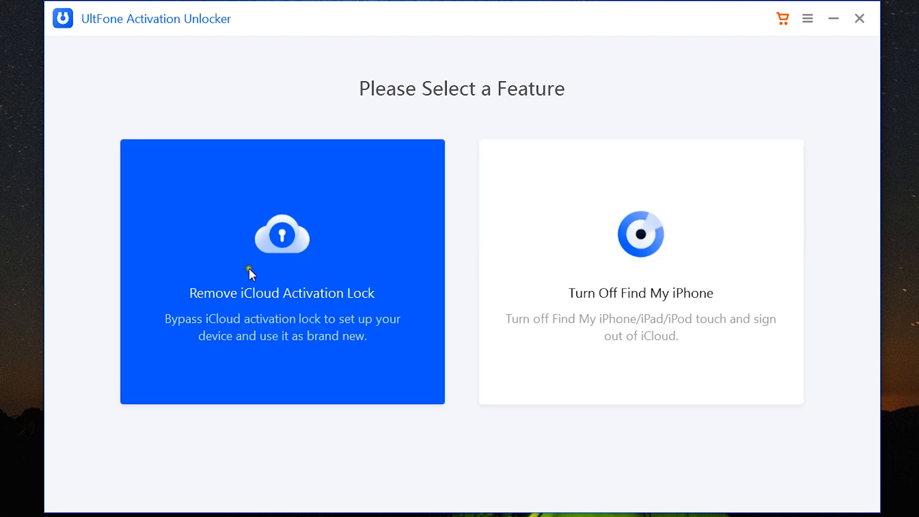
mouse_move(244, 285)
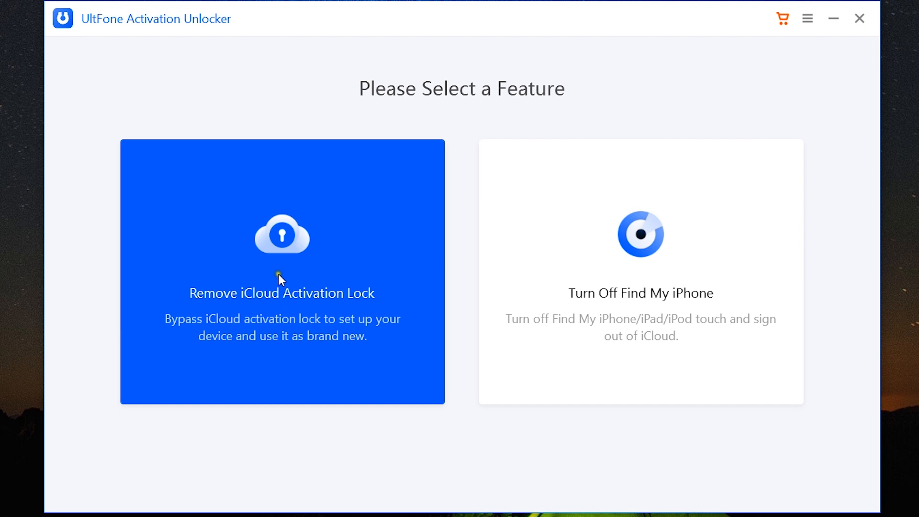
- Choose Remove iCloud Activation Lock, start it, and scroll the agreement to the USB requirement
click(281, 275)
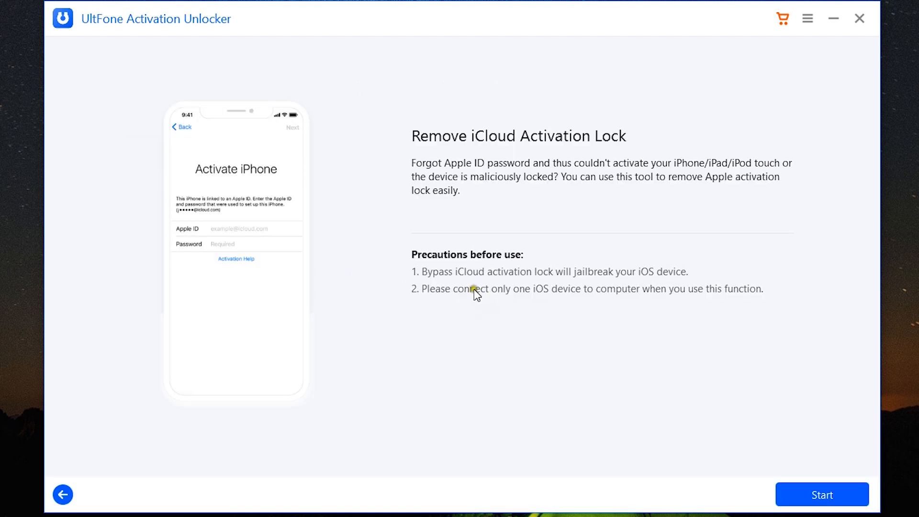
mouse_move(521, 304)
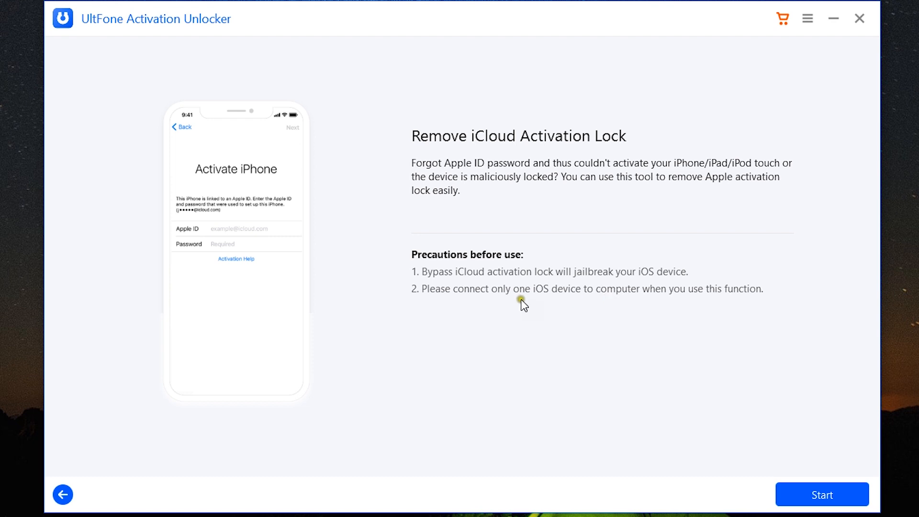
mouse_move(576, 279)
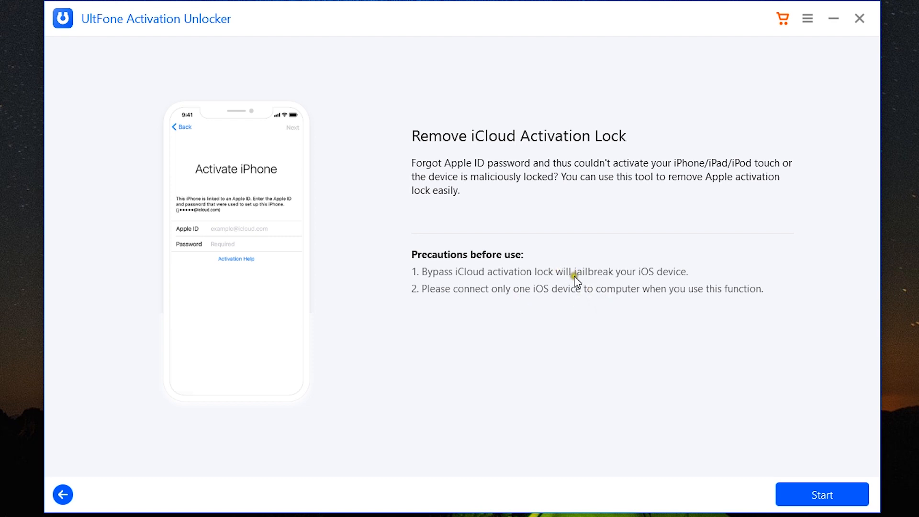
mouse_move(520, 301)
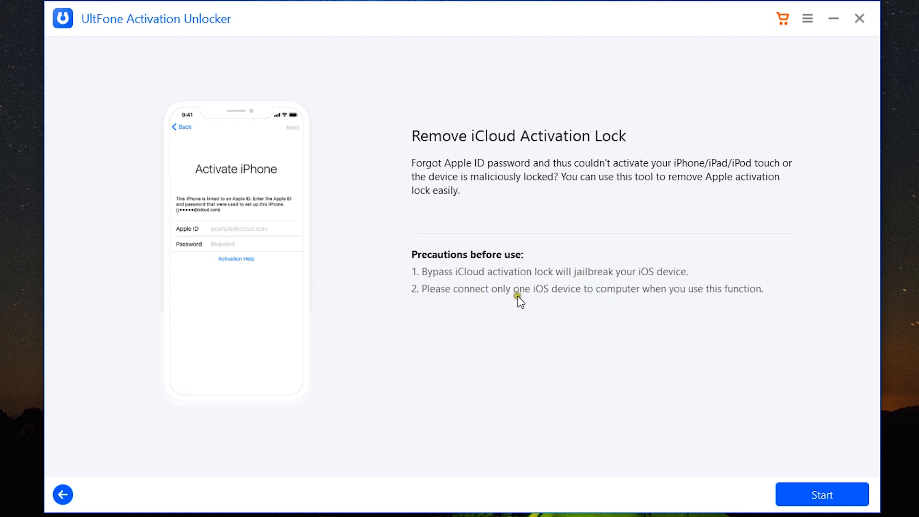
mouse_move(532, 300)
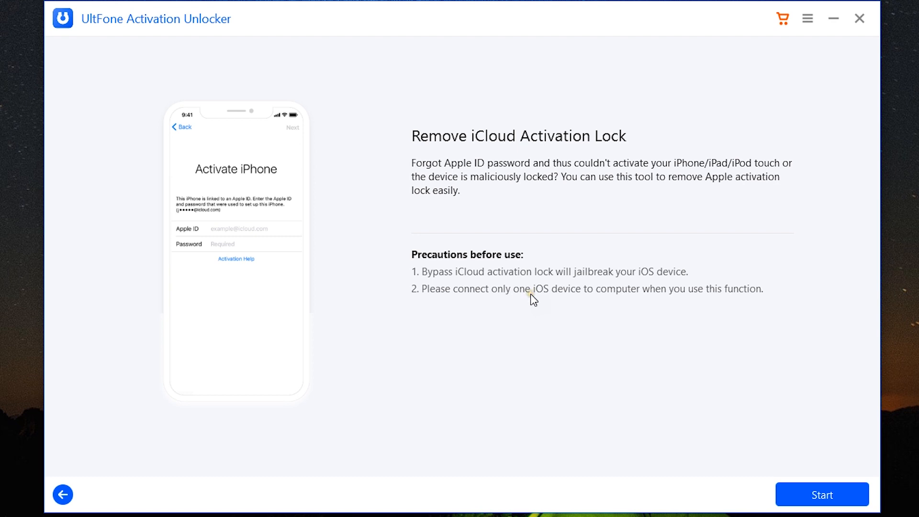
mouse_move(523, 300)
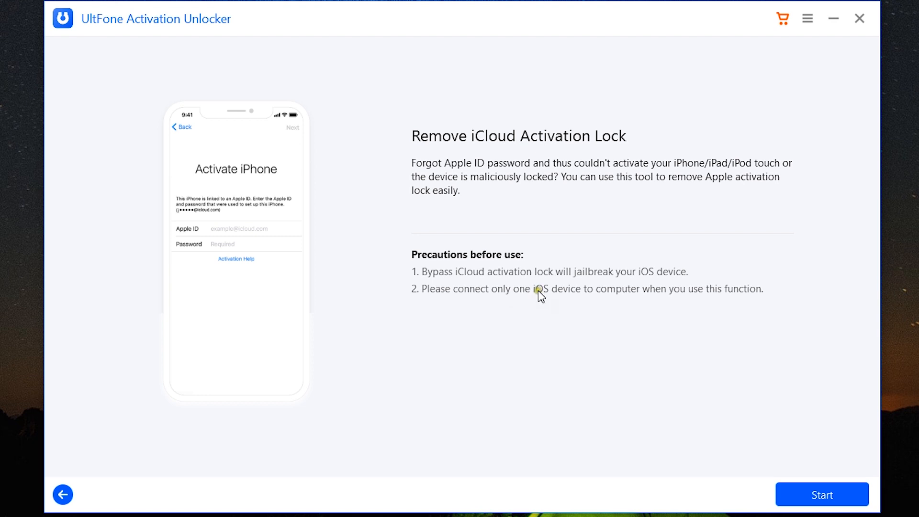
mouse_move(790, 489)
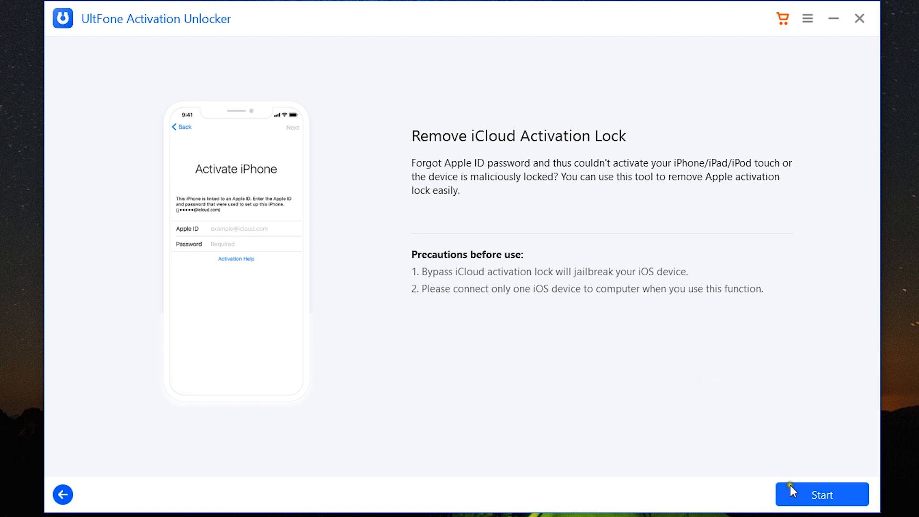
click(821, 494)
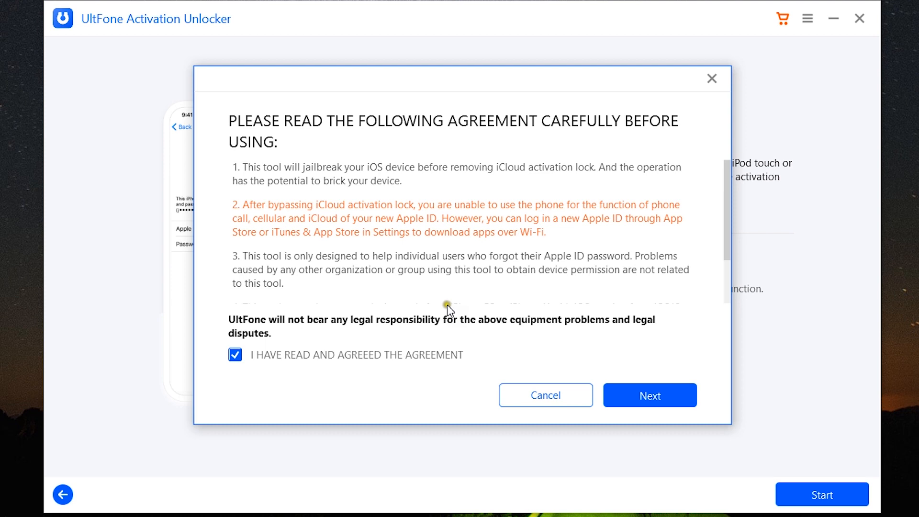
scroll(down, 3)
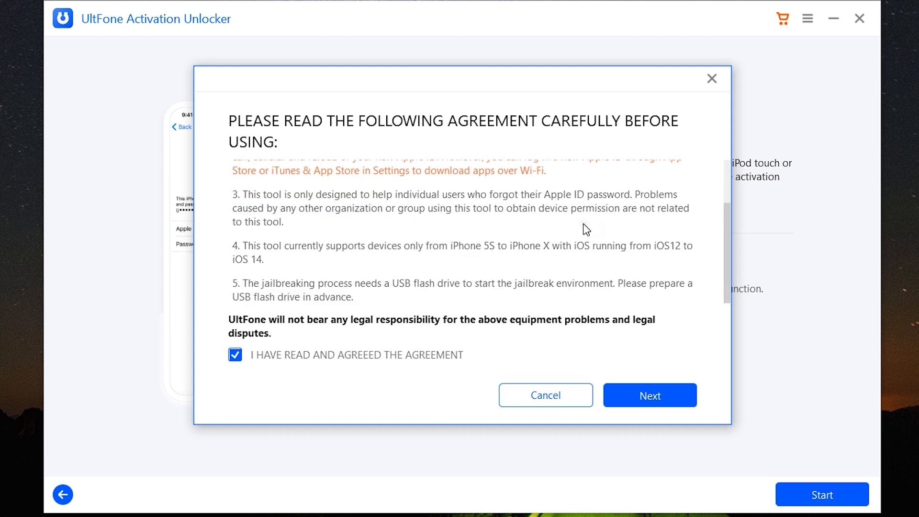
mouse_move(468, 264)
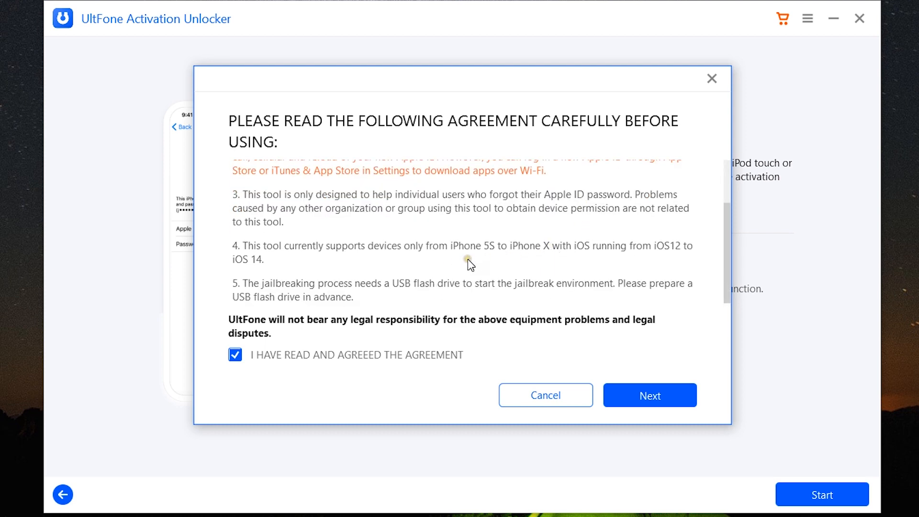
mouse_move(609, 258)
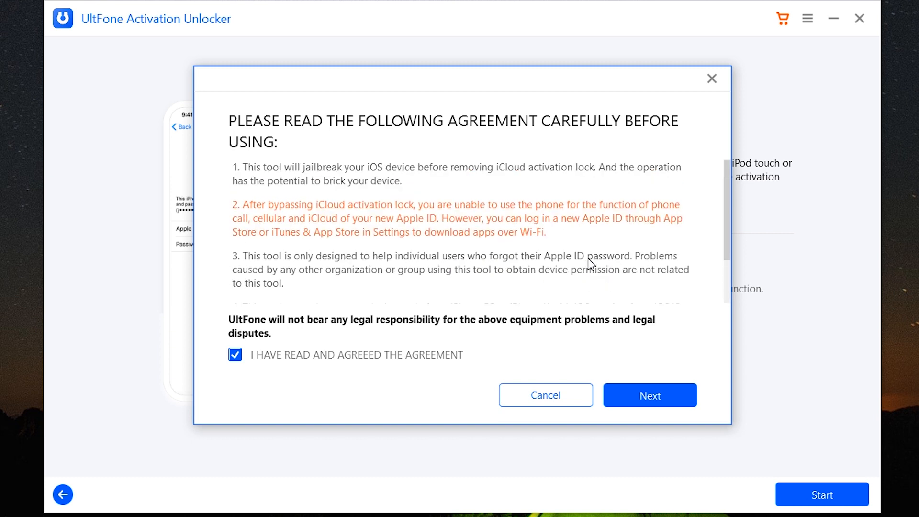
- Accept the usage agreement and continue to device connection
click(649, 395)
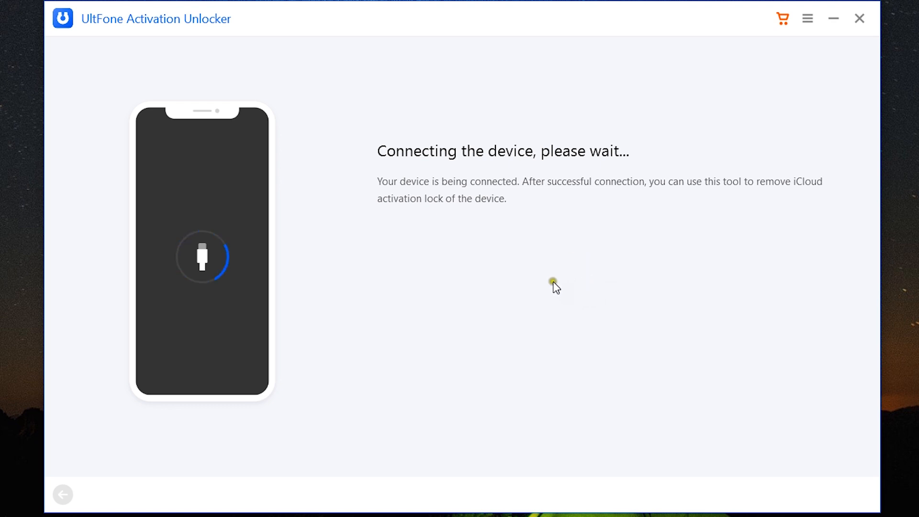
mouse_move(587, 282)
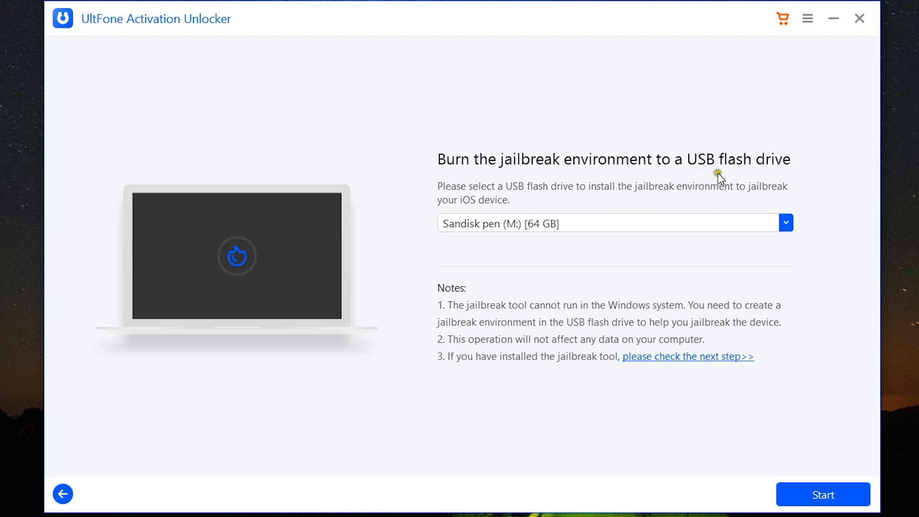
mouse_move(637, 207)
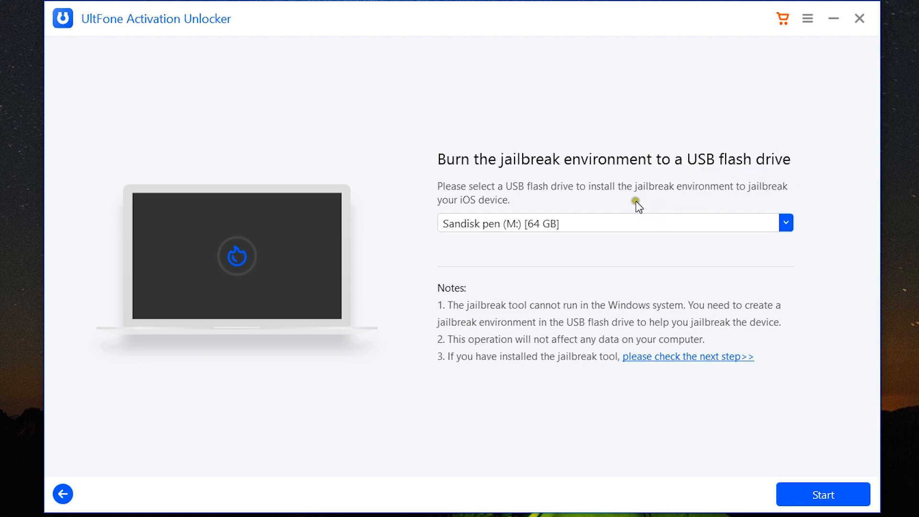
mouse_move(643, 188)
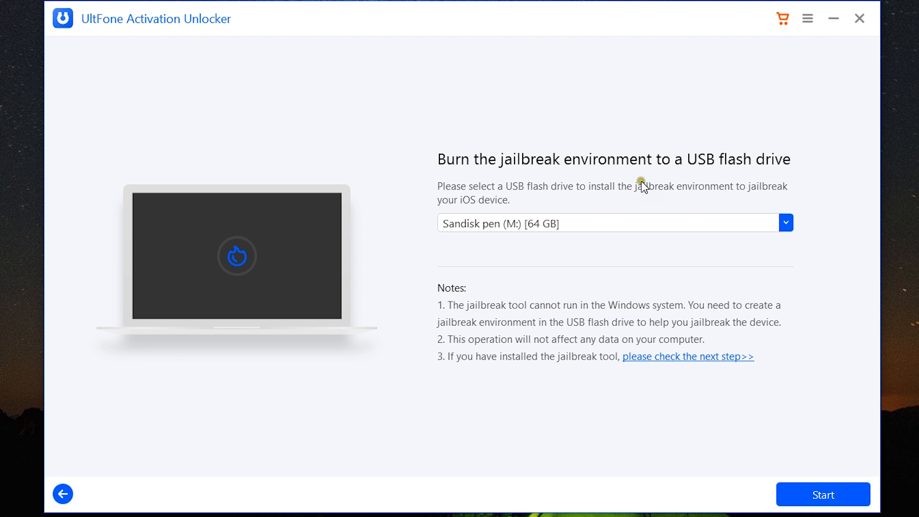
mouse_move(716, 180)
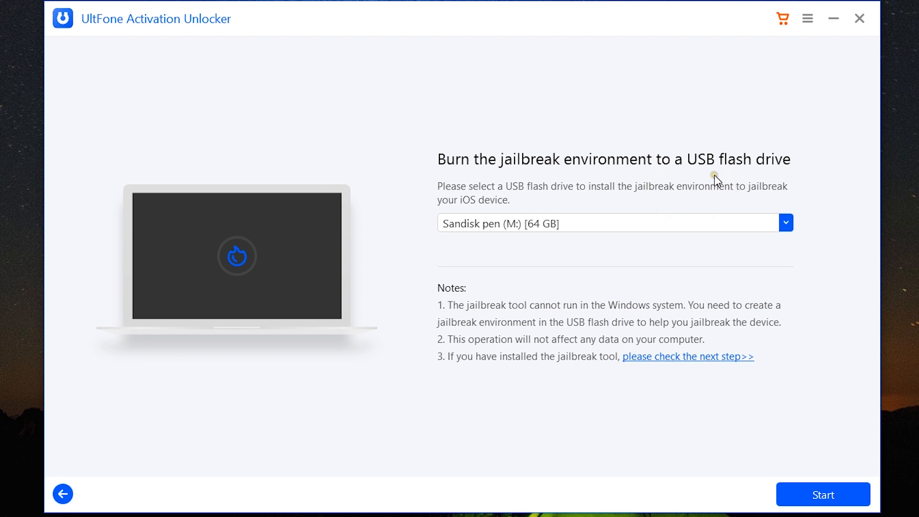
mouse_move(543, 314)
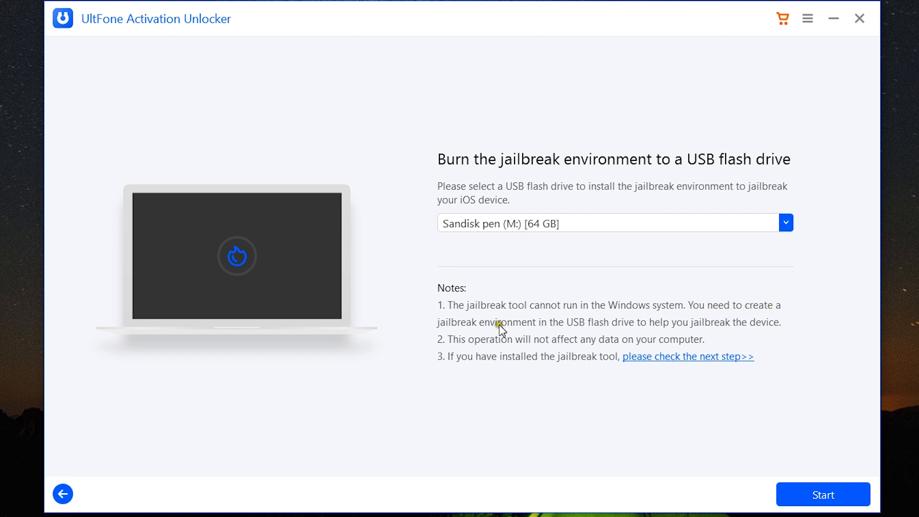
mouse_move(675, 331)
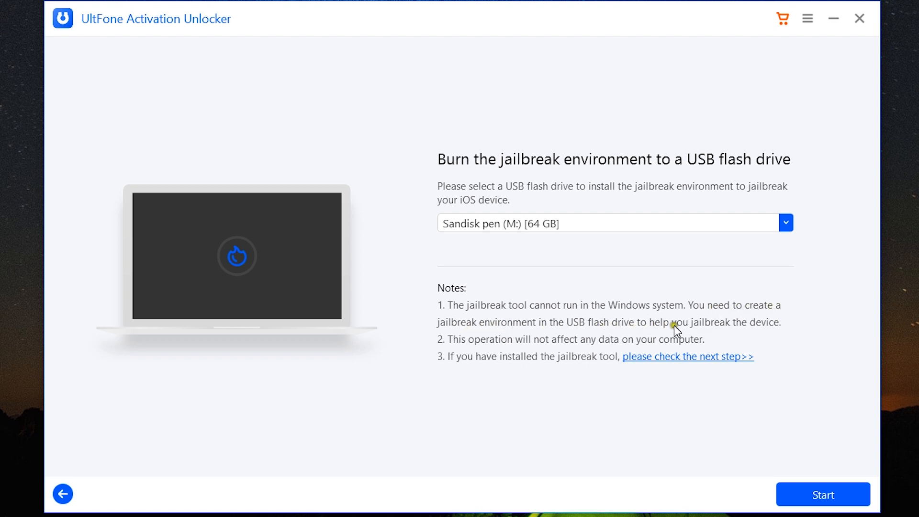
mouse_move(735, 337)
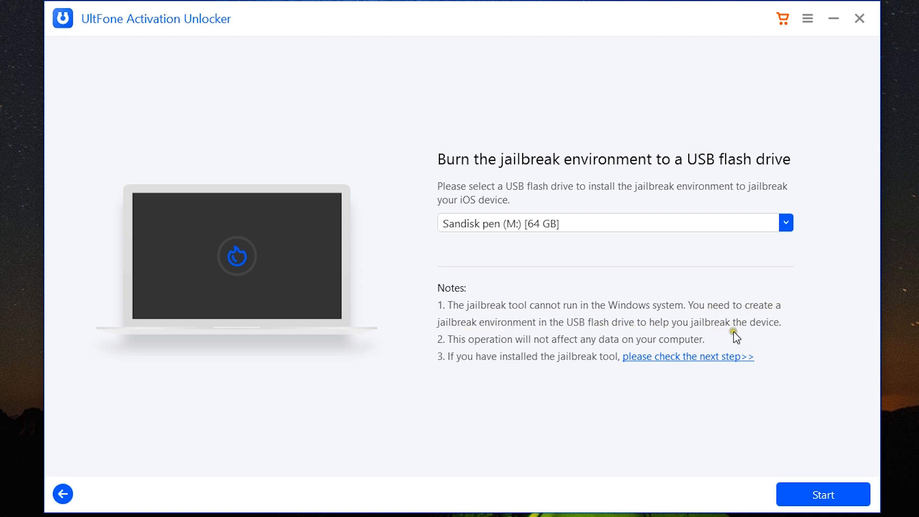
mouse_move(534, 249)
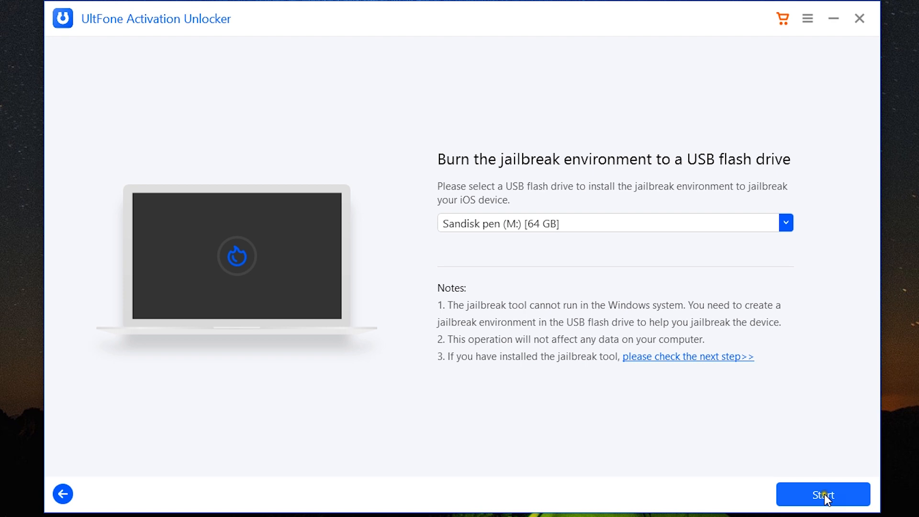
mouse_move(722, 367)
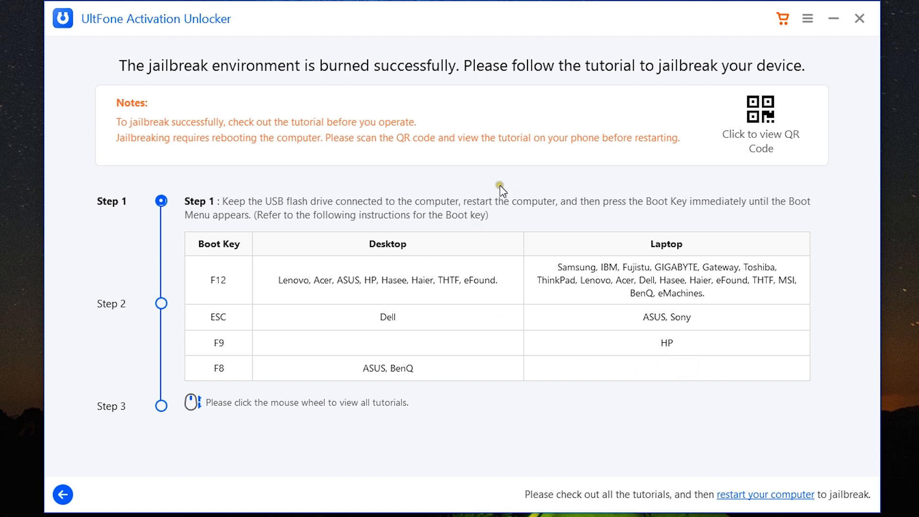
mouse_move(687, 88)
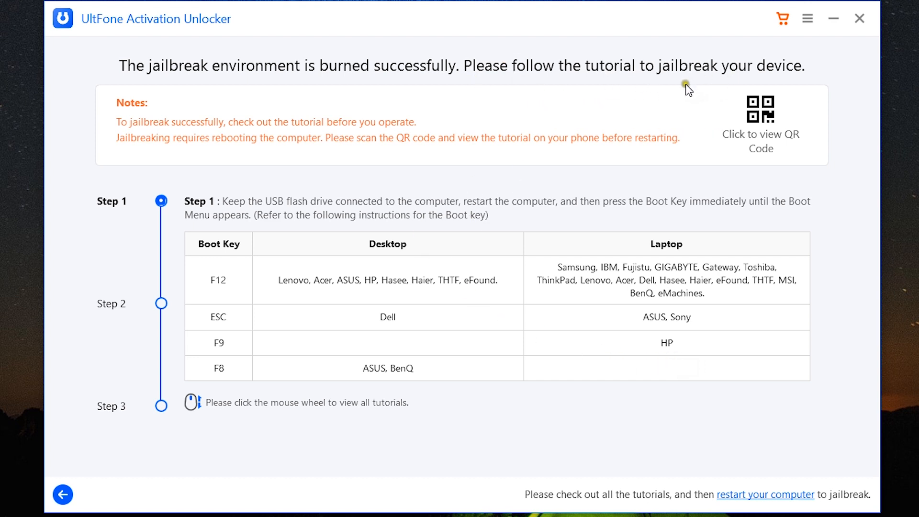
mouse_move(671, 86)
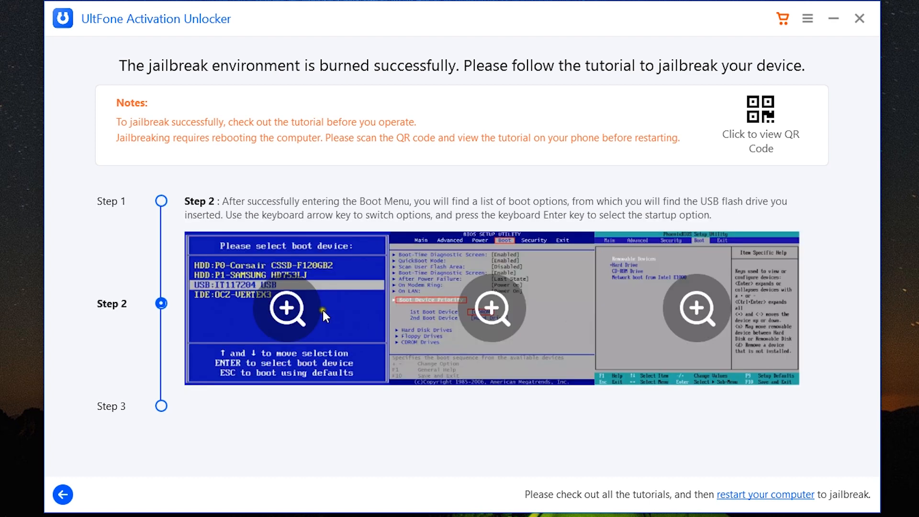
mouse_move(506, 334)
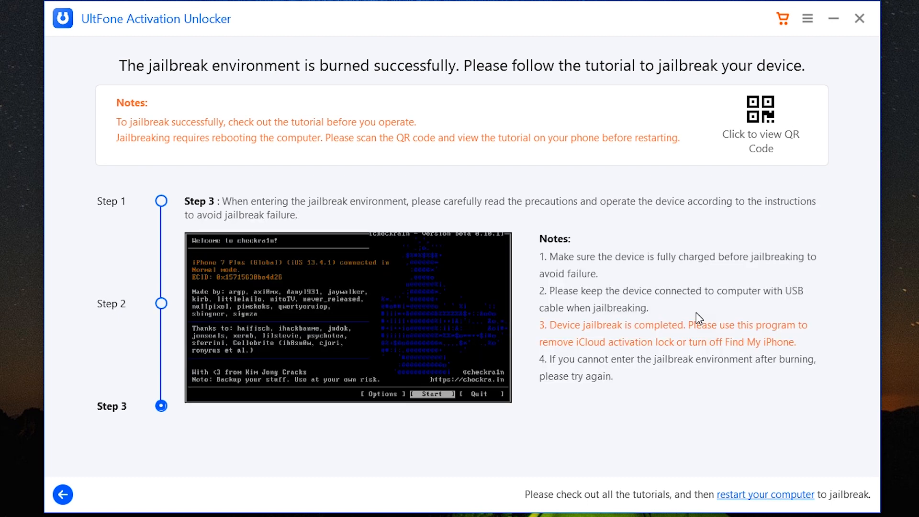
mouse_move(365, 333)
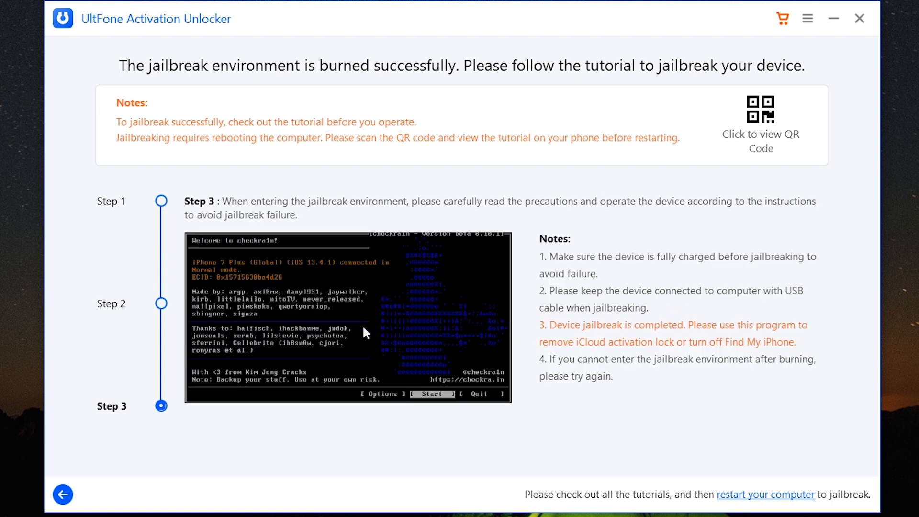
mouse_move(641, 319)
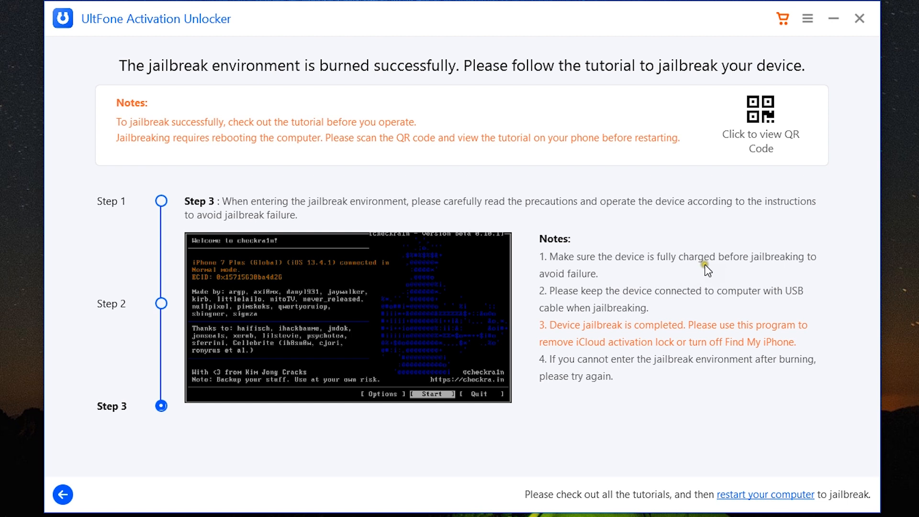
mouse_move(710, 270)
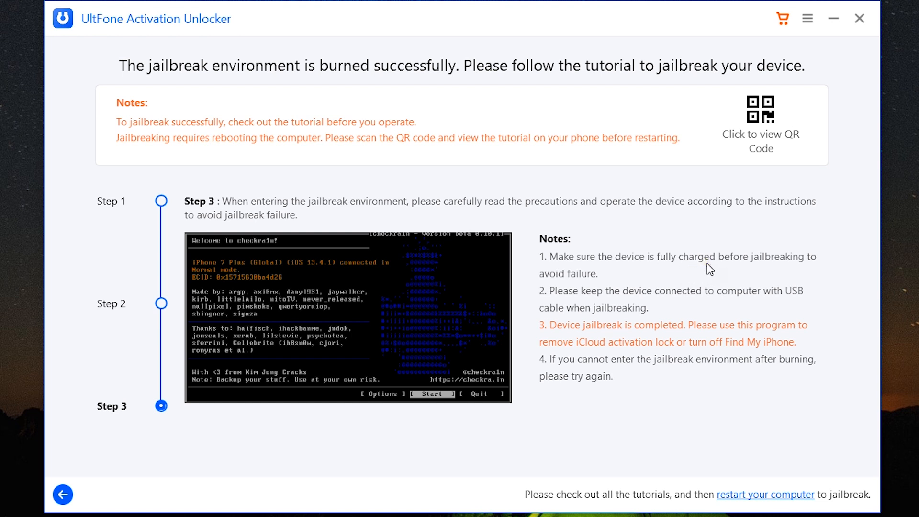
mouse_move(542, 366)
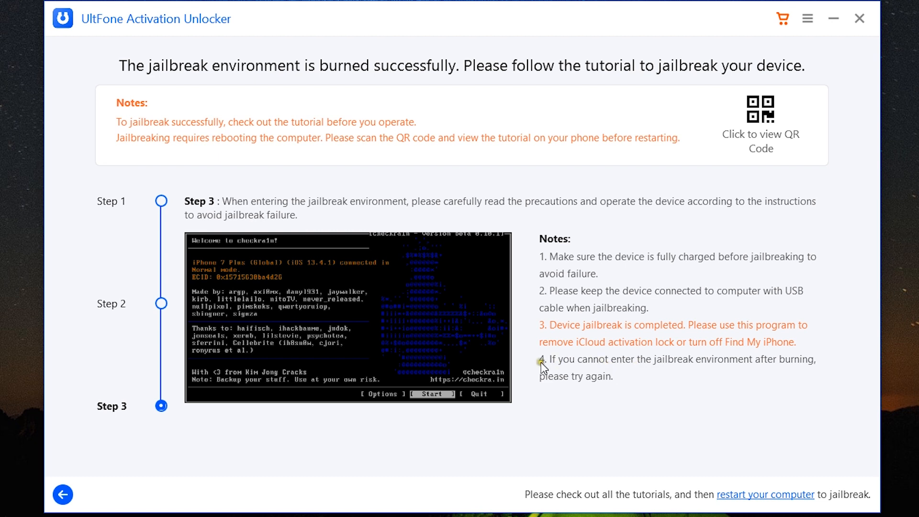
- Go back to feature selection after finishing the three-step jailbreak tutorial
click(161, 303)
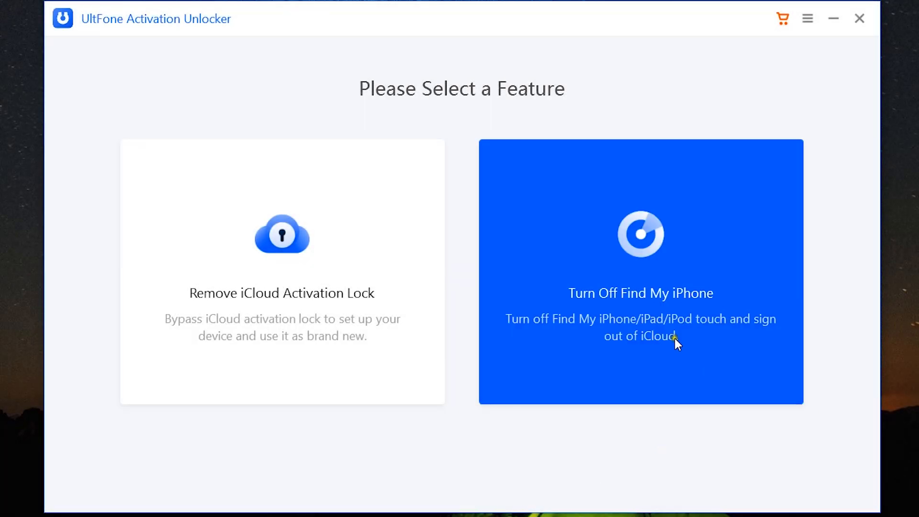
mouse_move(662, 276)
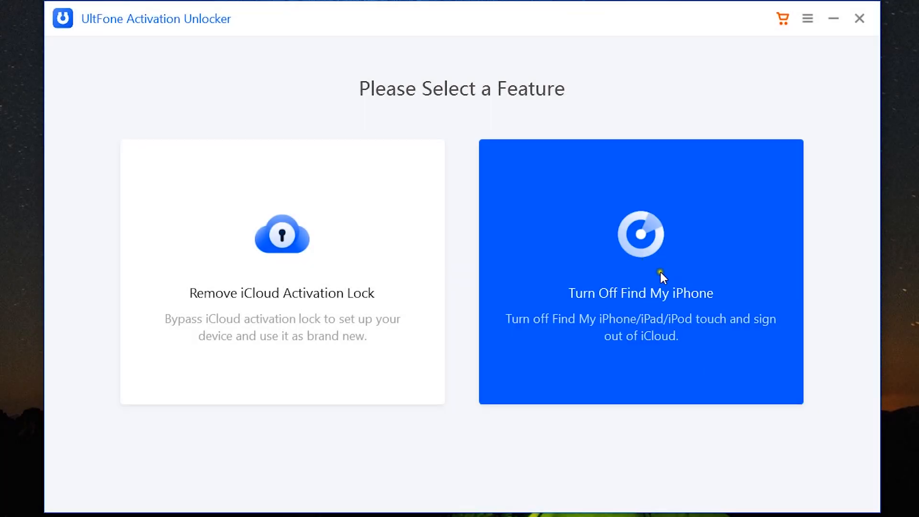
- Run Turn Off Find My iPhone through agreement and USB jailbreak burn, back to feature selection
click(639, 272)
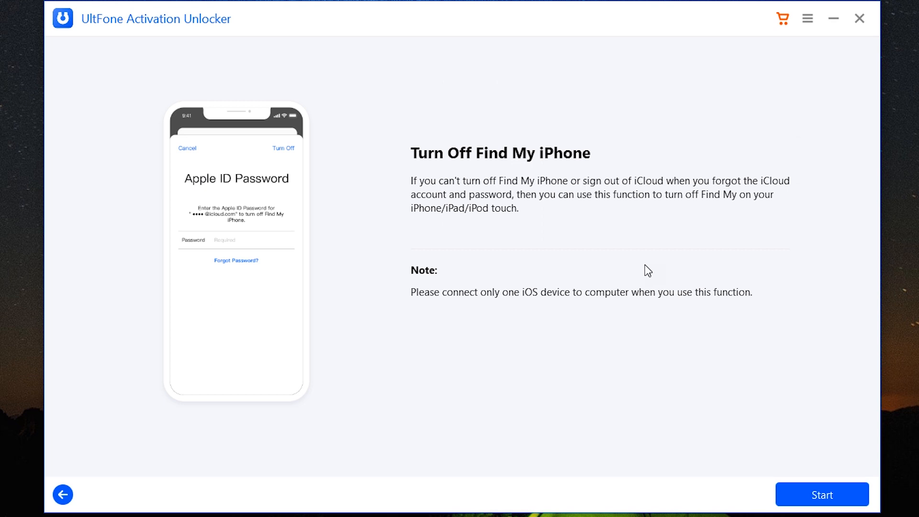
mouse_move(482, 242)
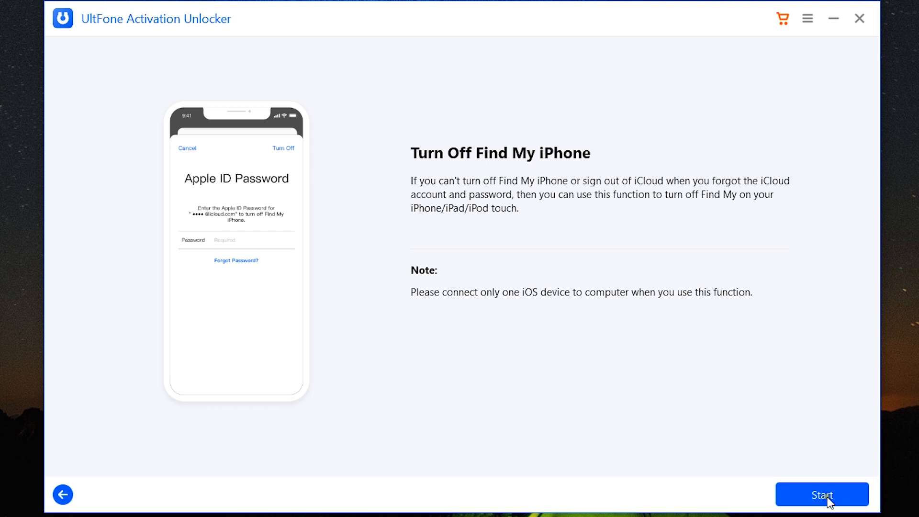
click(821, 494)
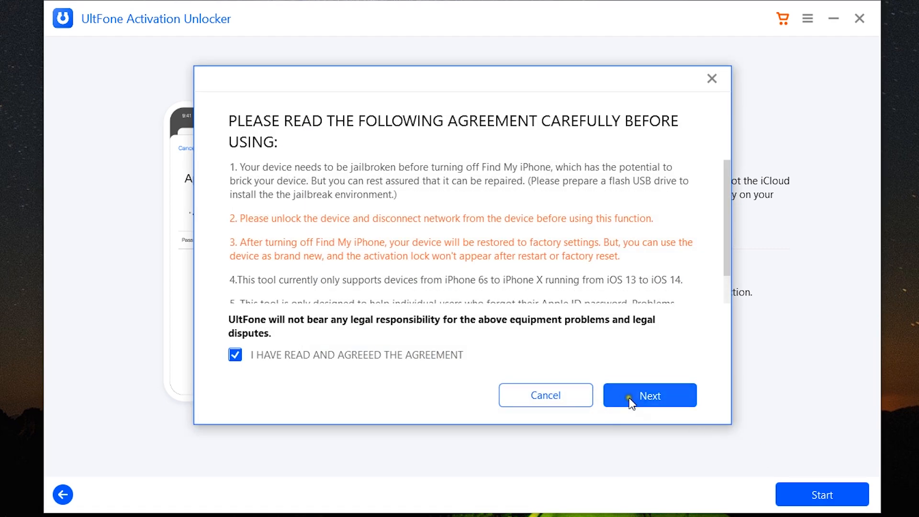
click(649, 395)
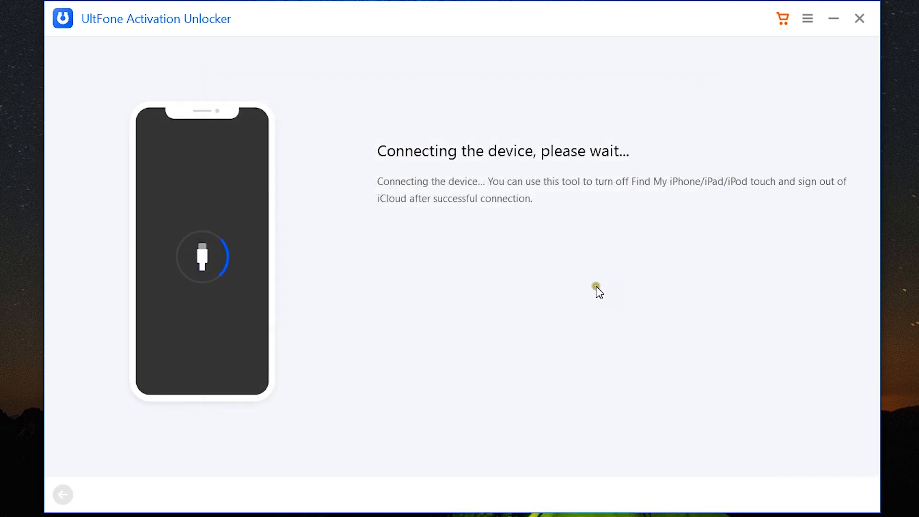
mouse_move(585, 271)
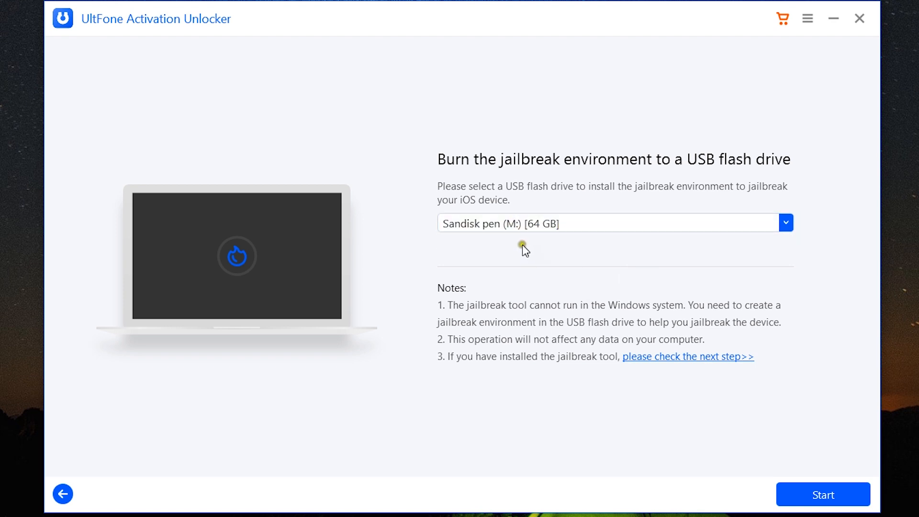
click(822, 494)
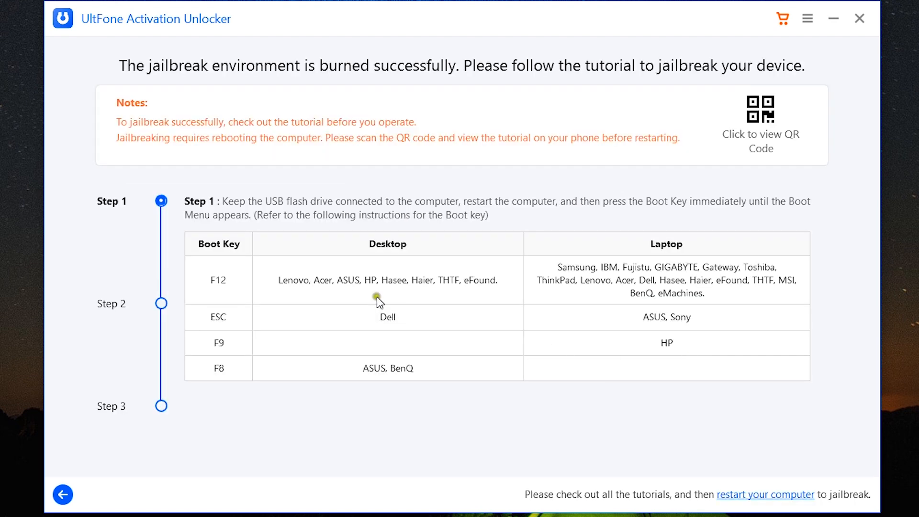
click(161, 304)
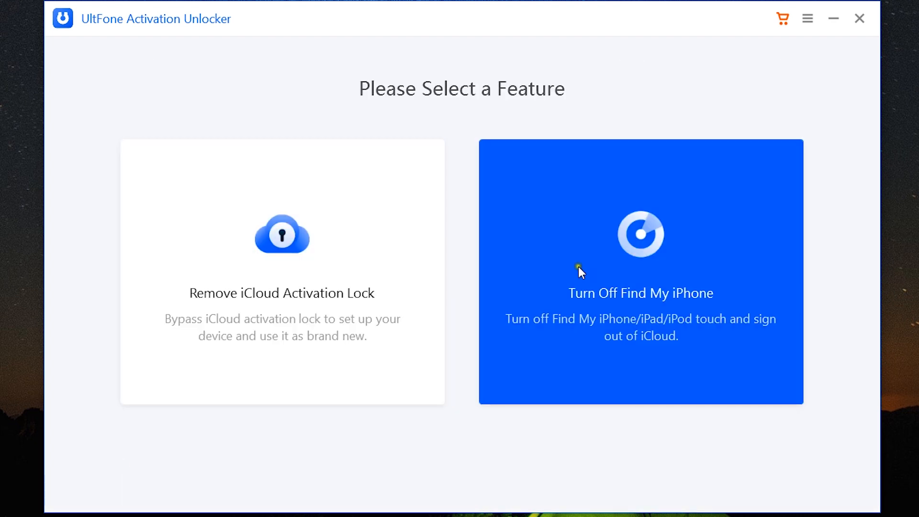
mouse_move(662, 258)
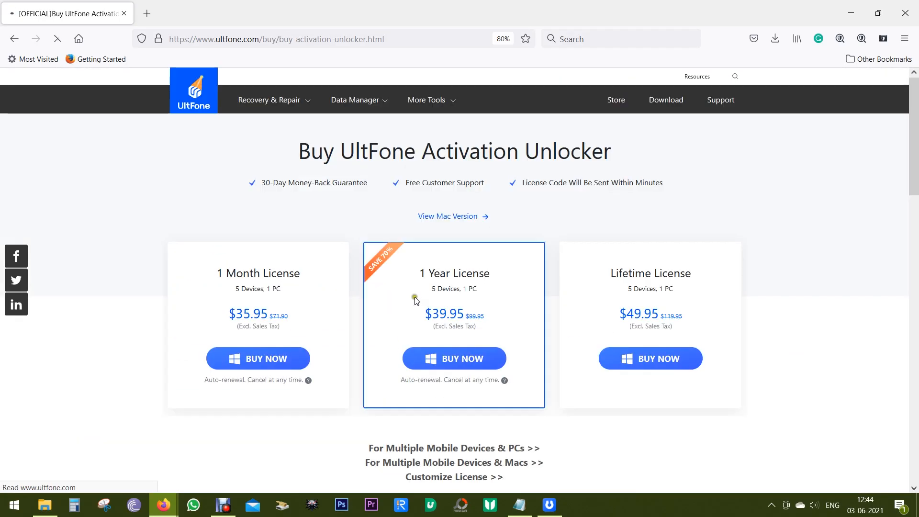
- Browse the Windows license prices and FAQs, then switch to Mac version pricing
scroll(down, 3)
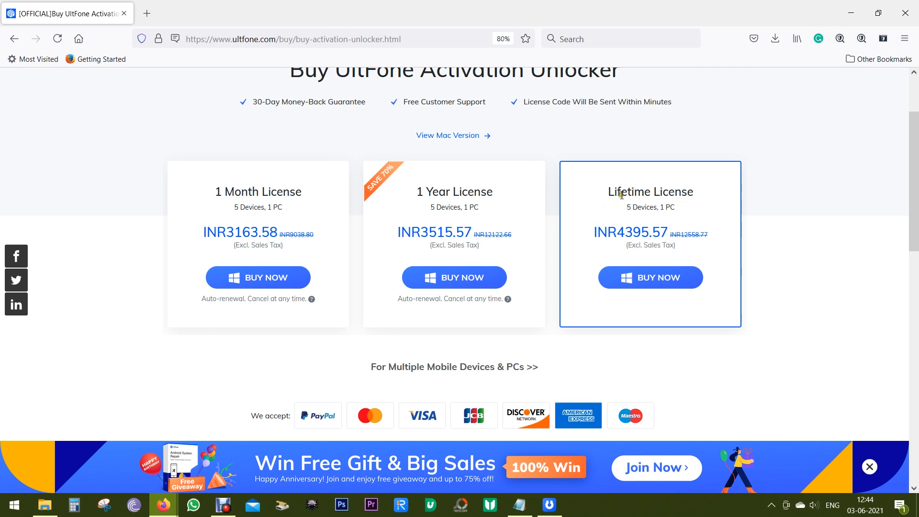
scroll(down, 3)
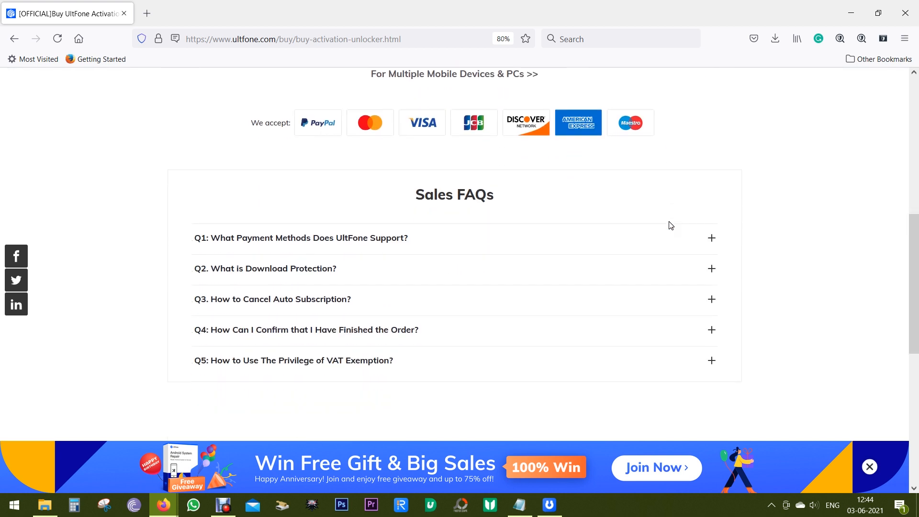
scroll(up, 3)
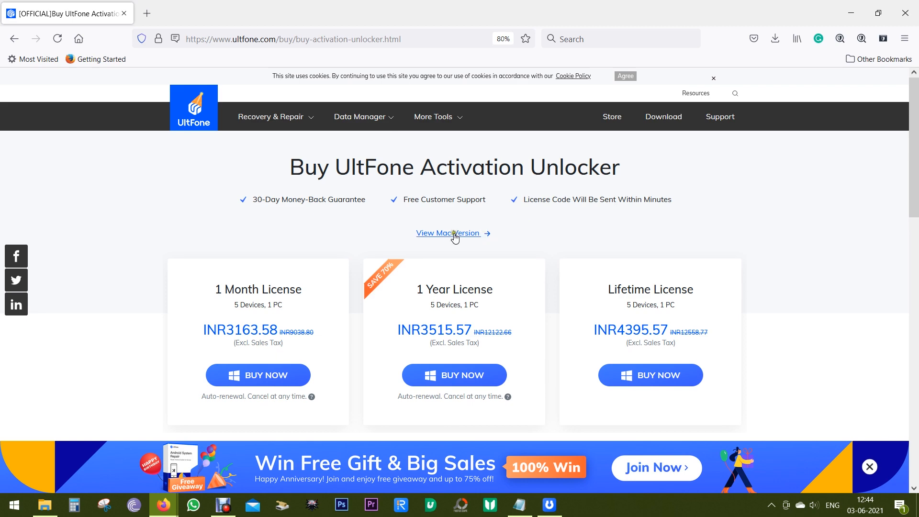
click(447, 233)
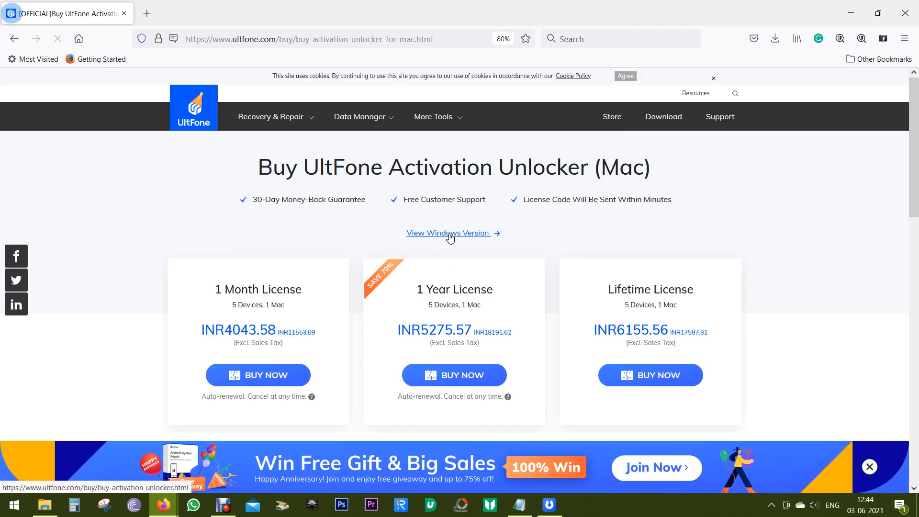